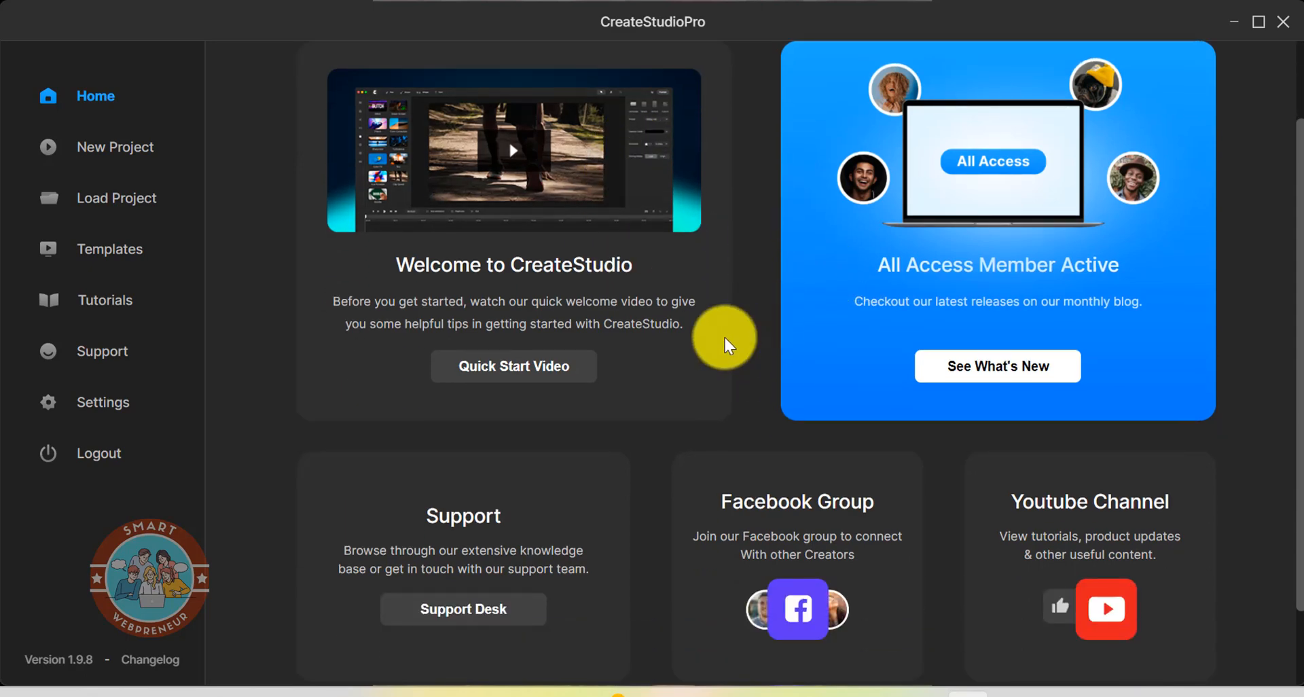
{"action": "mouse_move", "coordinate": [711, 383]}
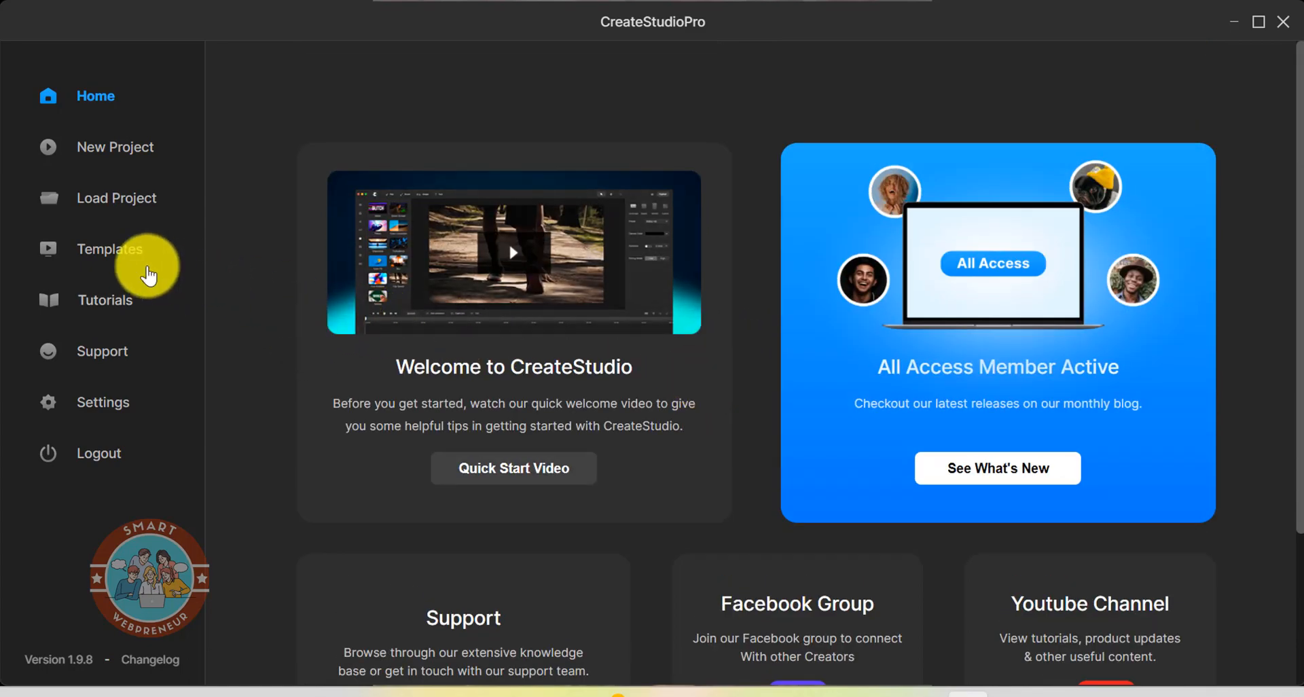
Step: Browse the Business category templates, then start a new video project
{"action": "left_click", "coordinate": [111, 249]}
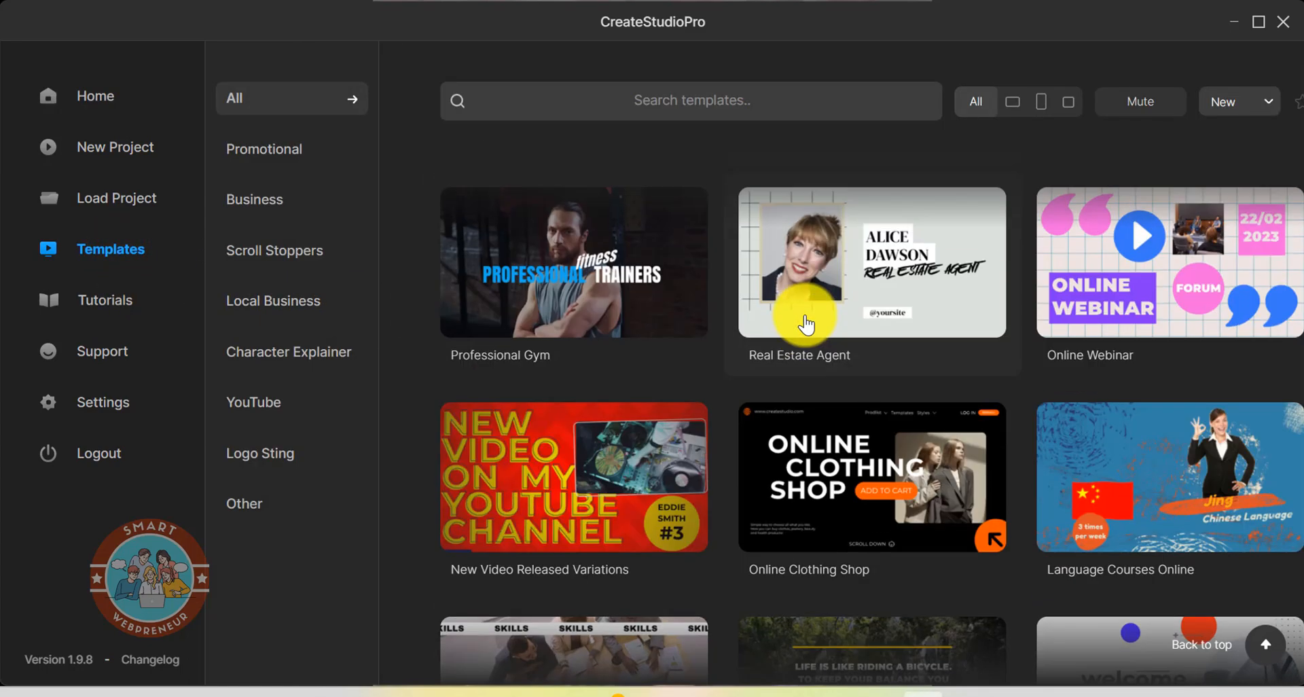
{"action": "left_click", "coordinate": [254, 200]}
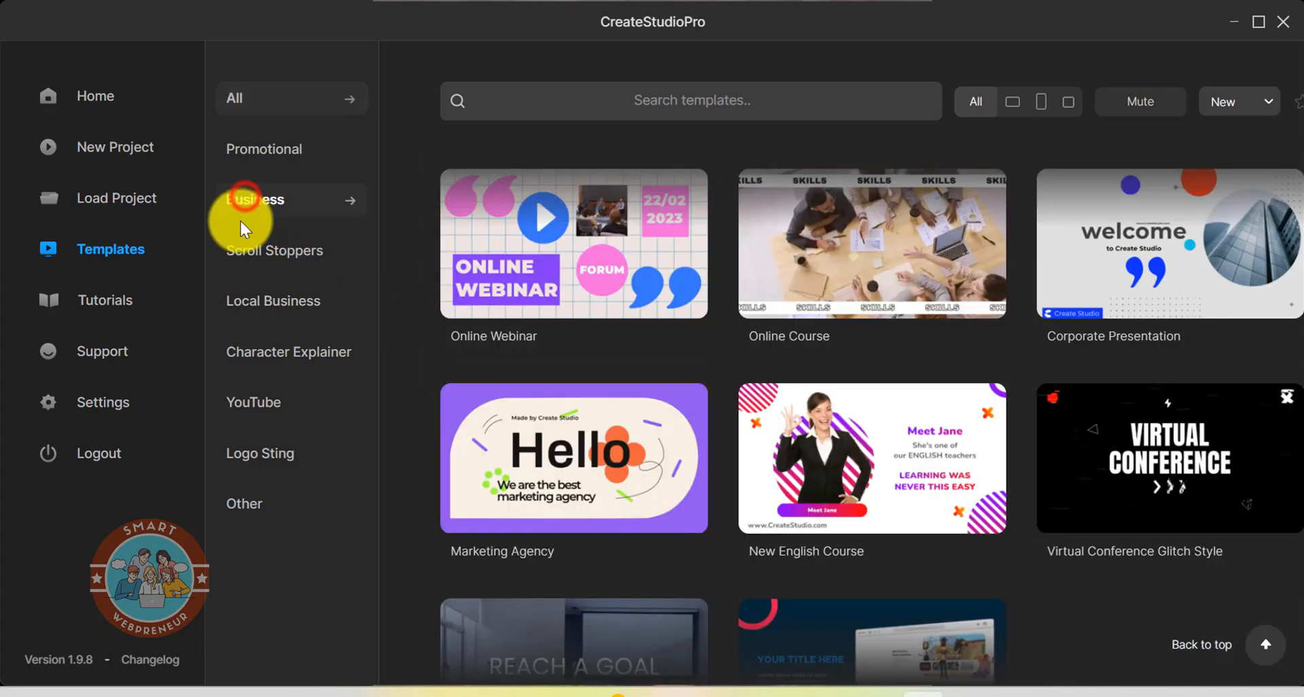
{"action": "left_click", "coordinate": [258, 199]}
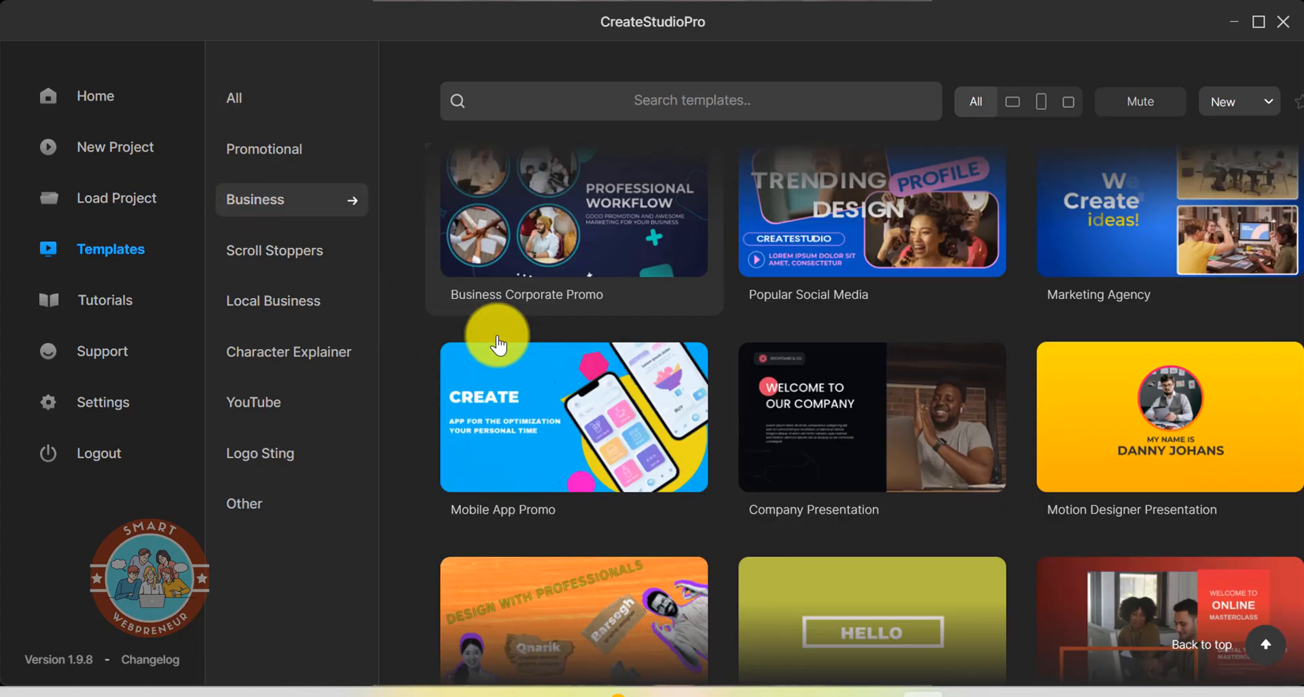
{"action": "scroll", "scroll_direction": "down", "scroll_amount": 3}
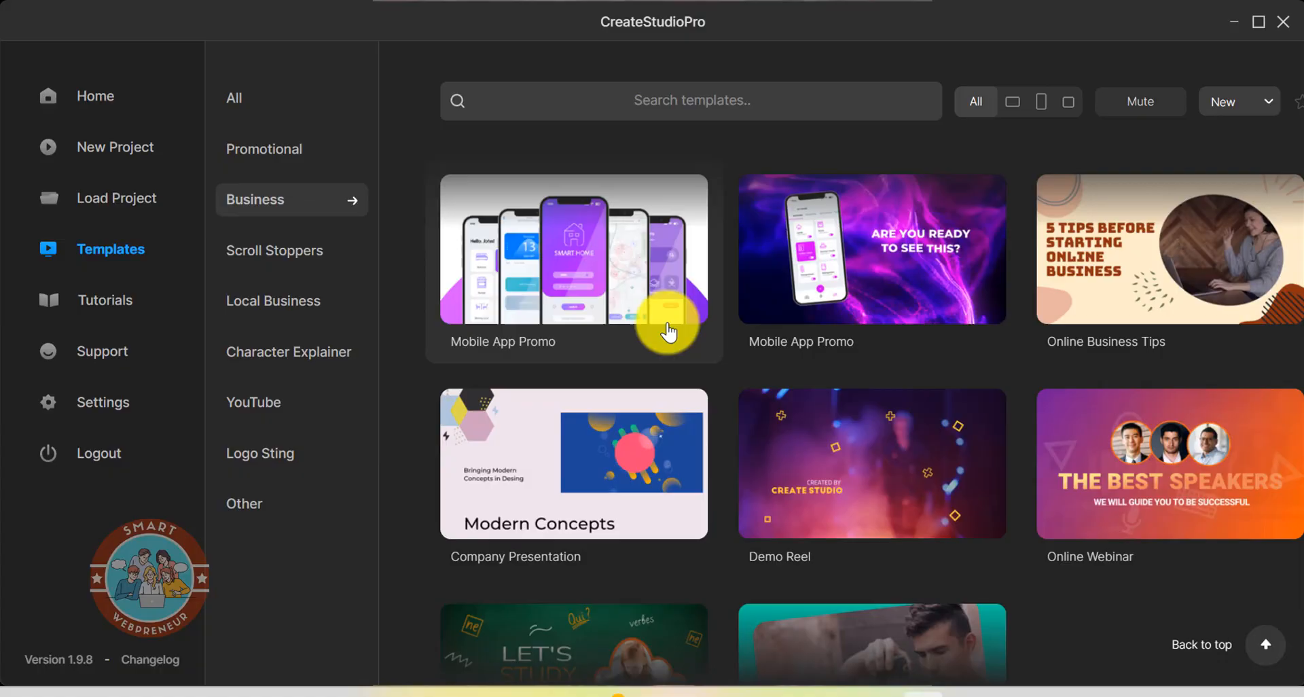
{"action": "left_click", "coordinate": [115, 146]}
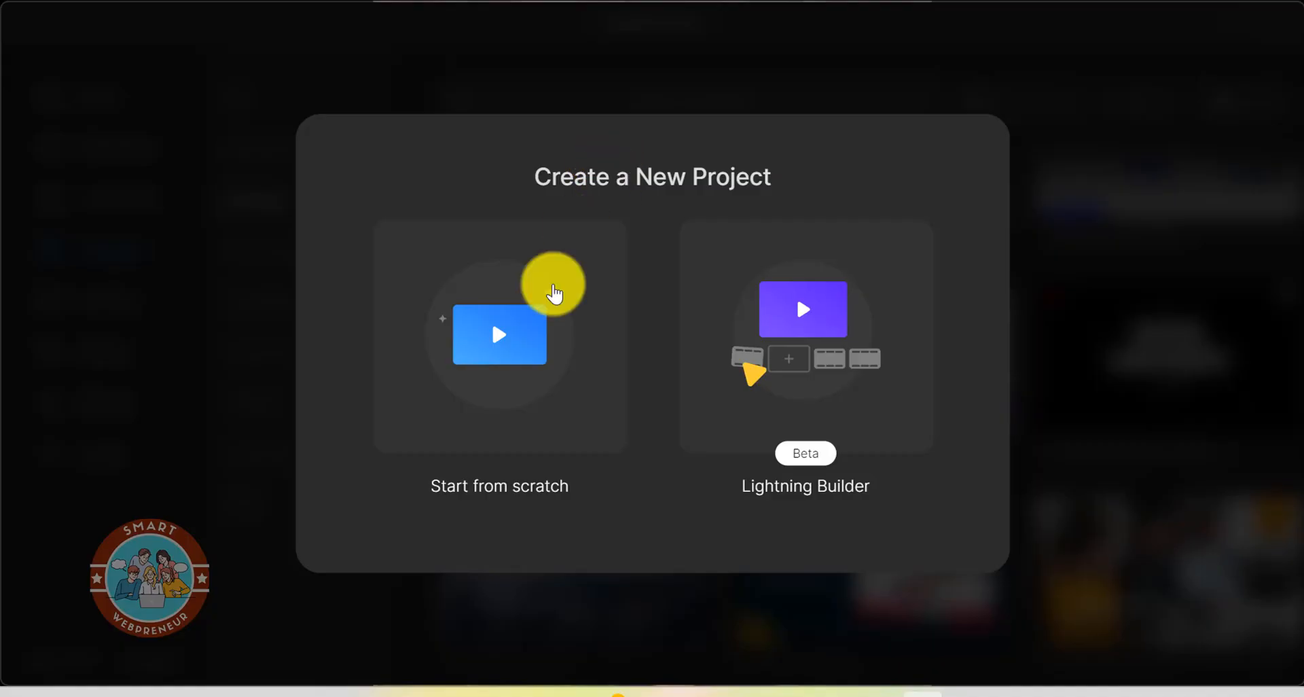
Step: Start a blank 16:9 widescreen project and scroll through its scene cards
{"action": "left_click", "coordinate": [500, 337]}
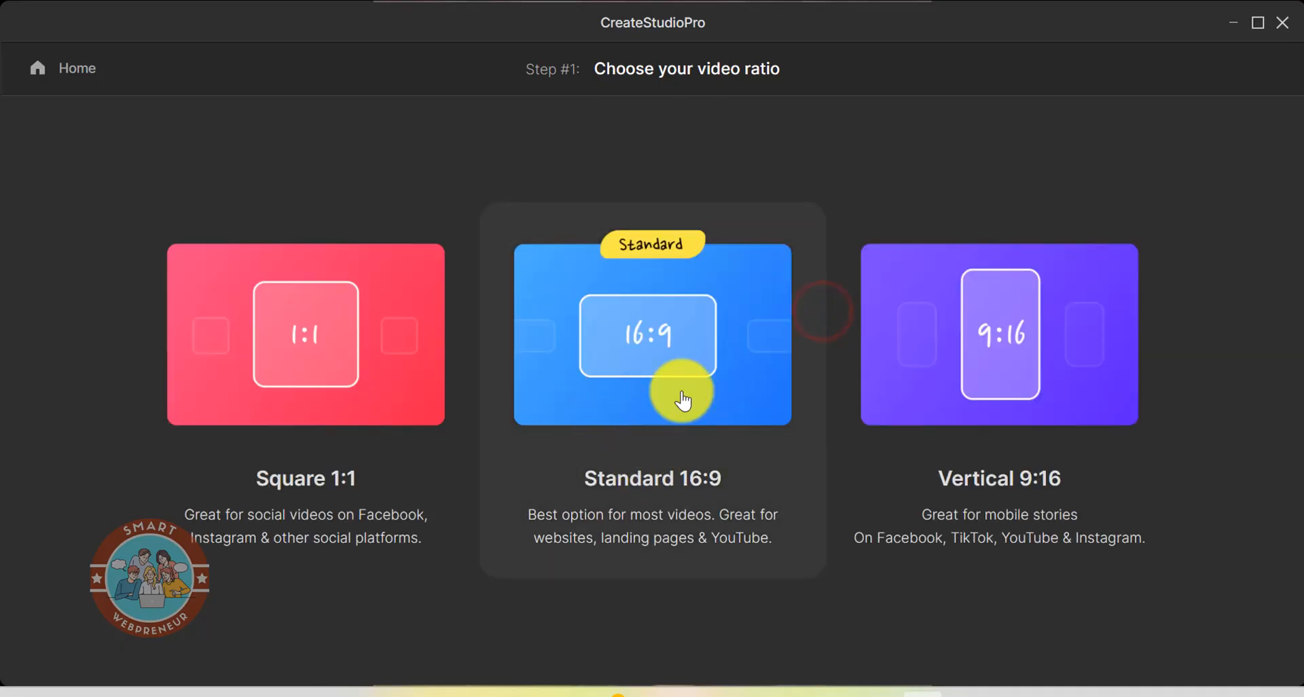
{"action": "left_click", "coordinate": [652, 335]}
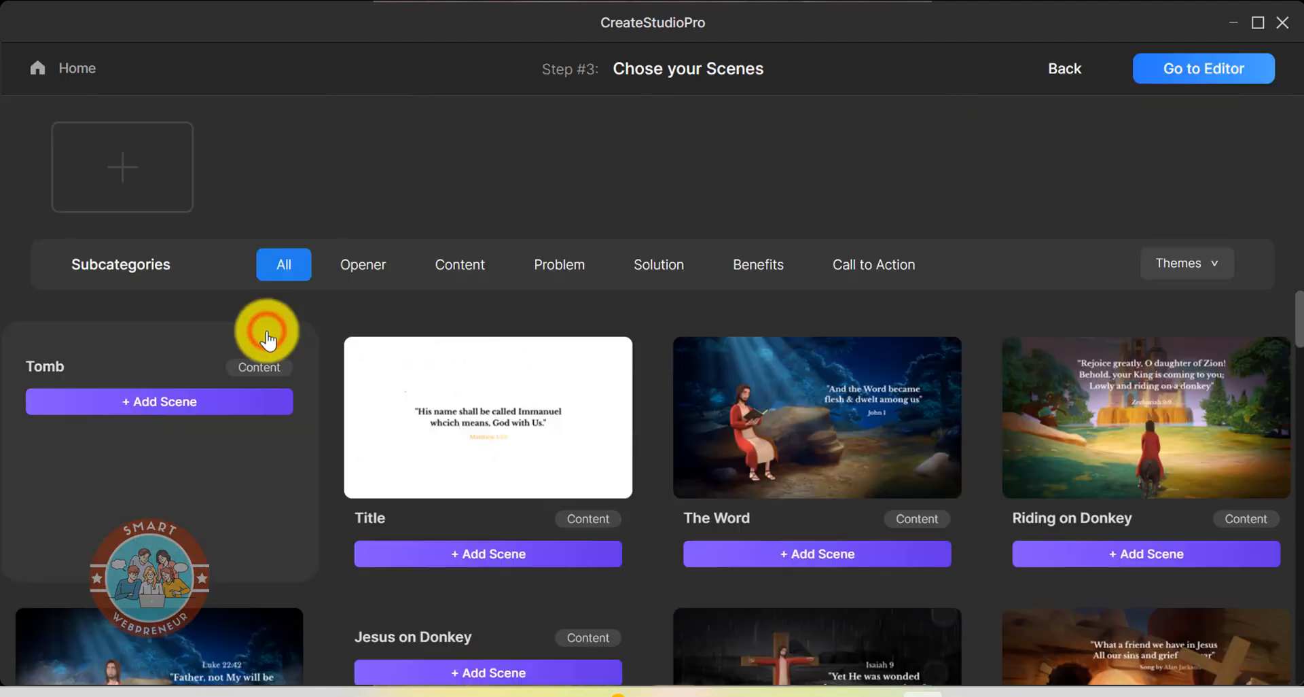
{"action": "scroll", "scroll_direction": "down", "scroll_amount": 3}
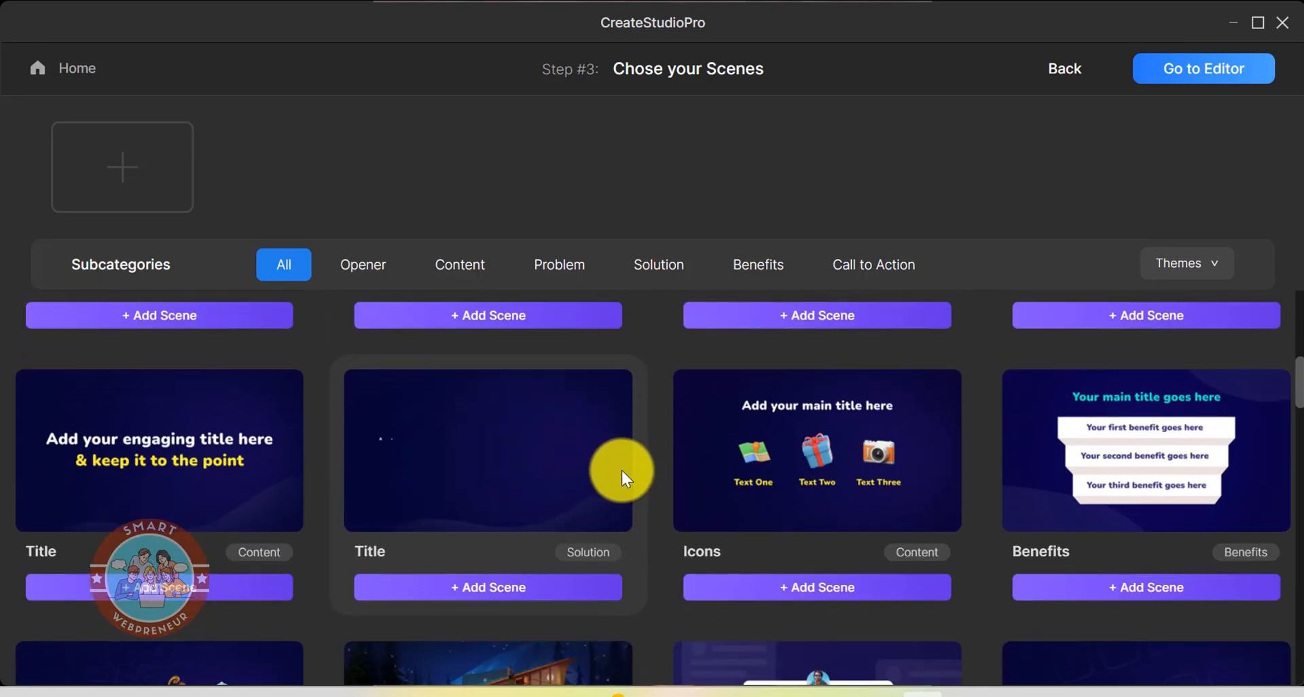
{"action": "scroll", "scroll_direction": "down", "scroll_amount": 3}
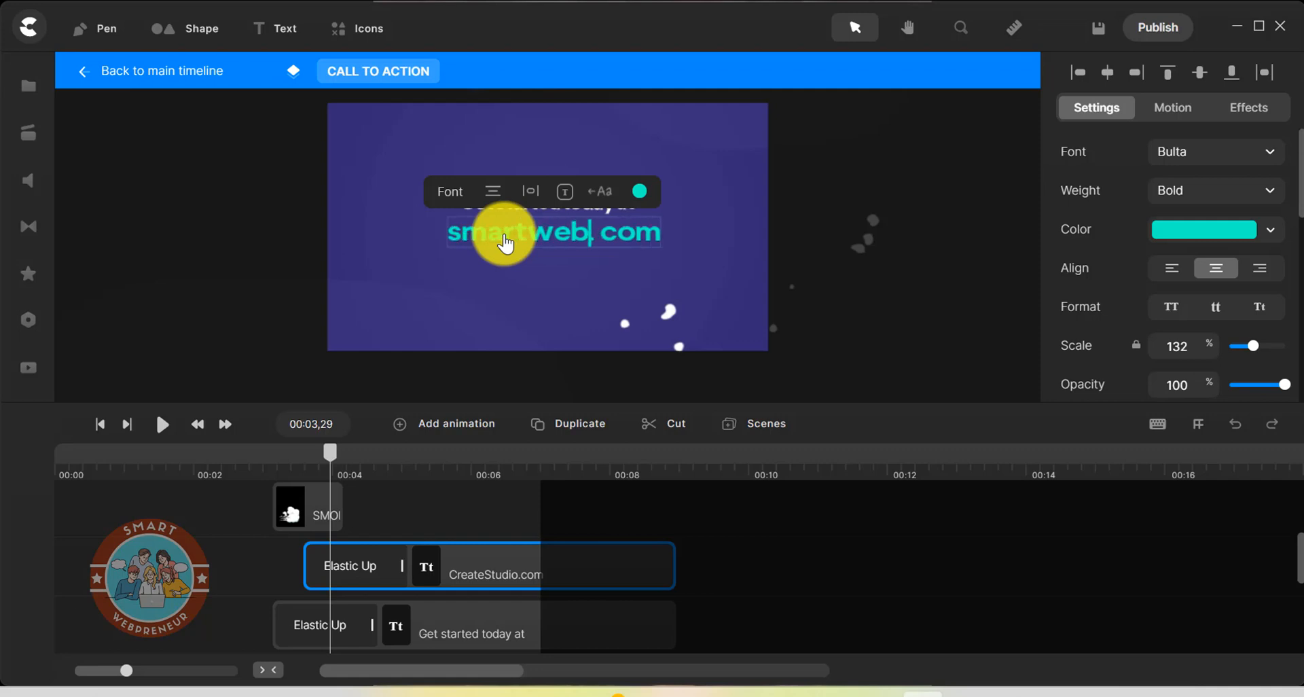
Step: Retype the call-to-action scene's website text and return to the main timeline
{"action": "type", "text": "preneu"}
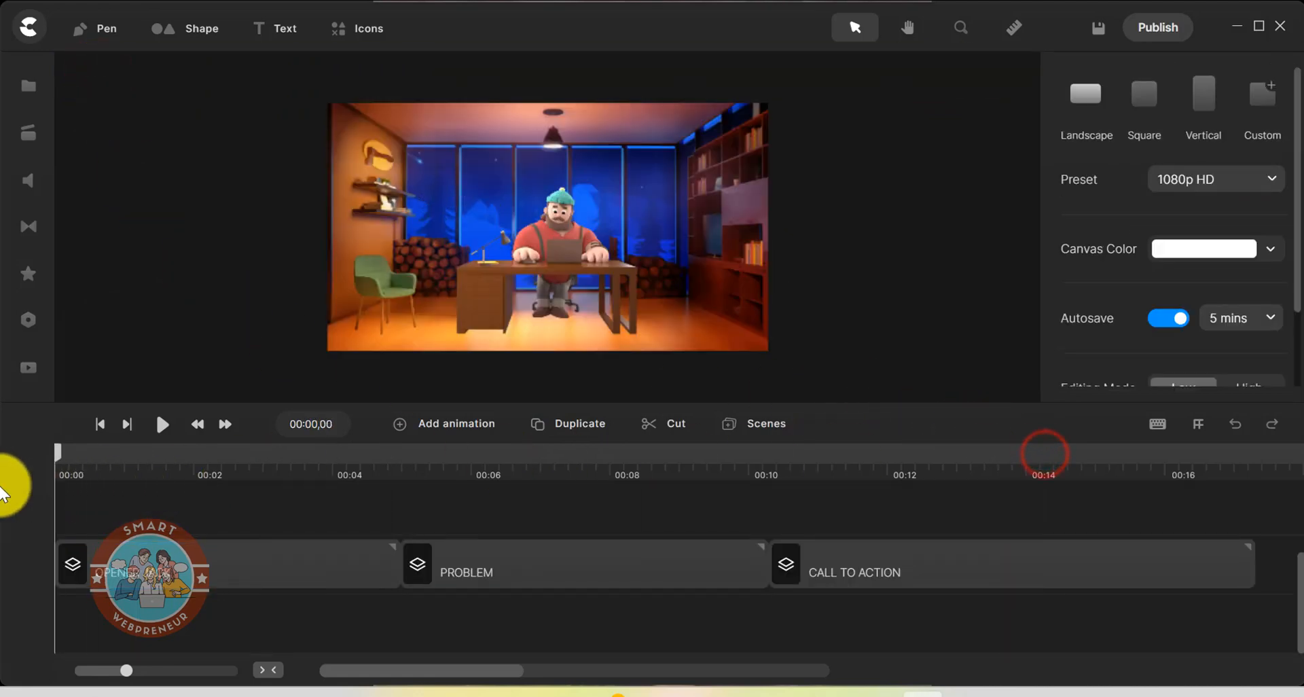
{"action": "left_click", "coordinate": [162, 424]}
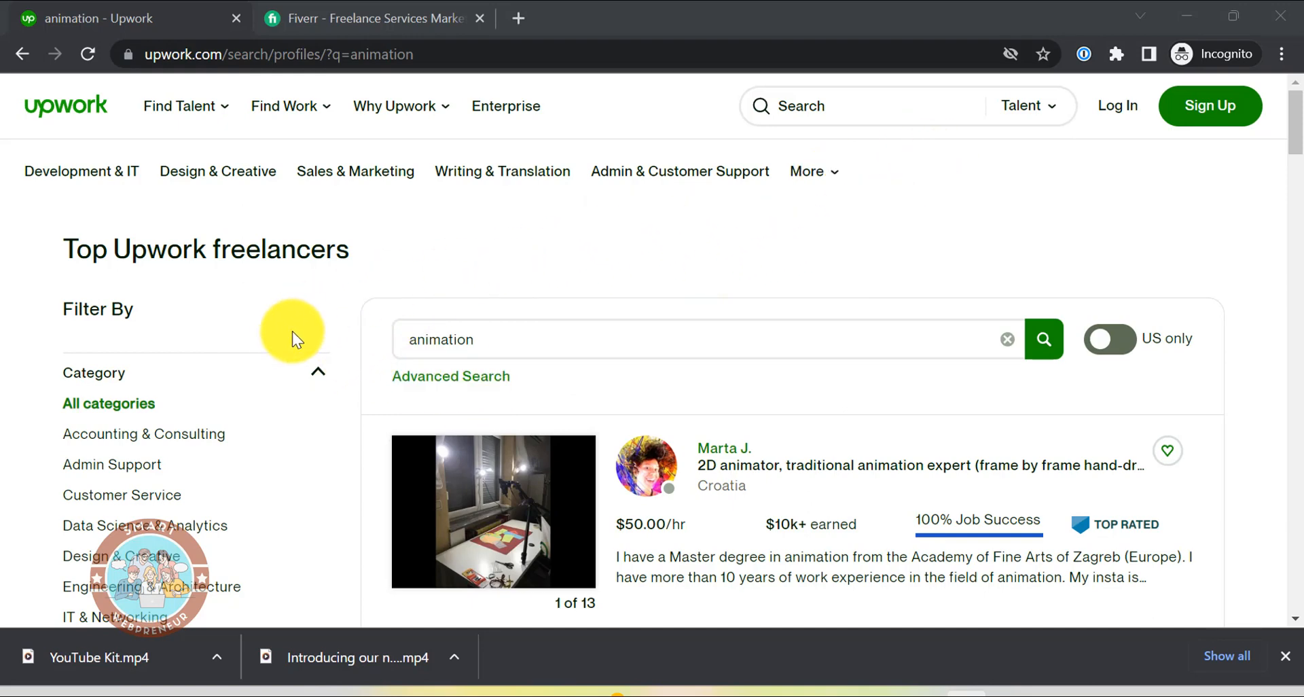
{"action": "mouse_move", "coordinate": [528, 345]}
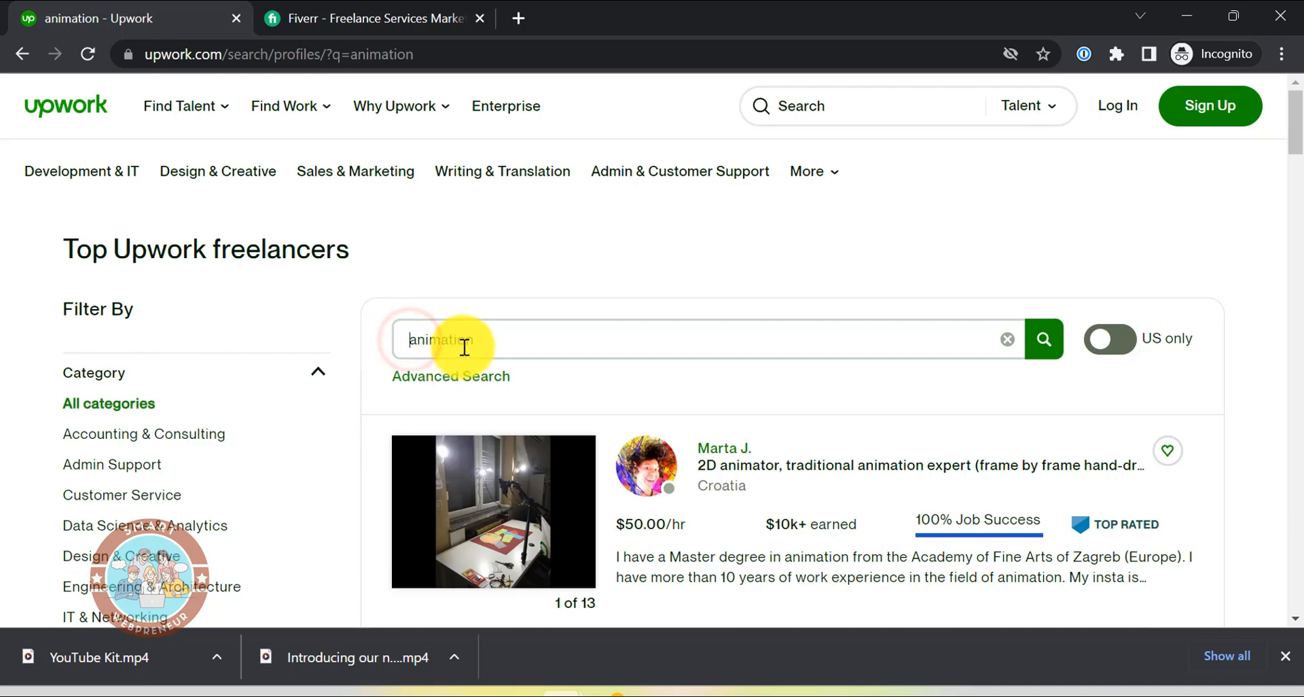
Step: Search Upwork for '3d animation' freelancers and scroll through the profiles
{"action": "type", "text": "3d animation"}
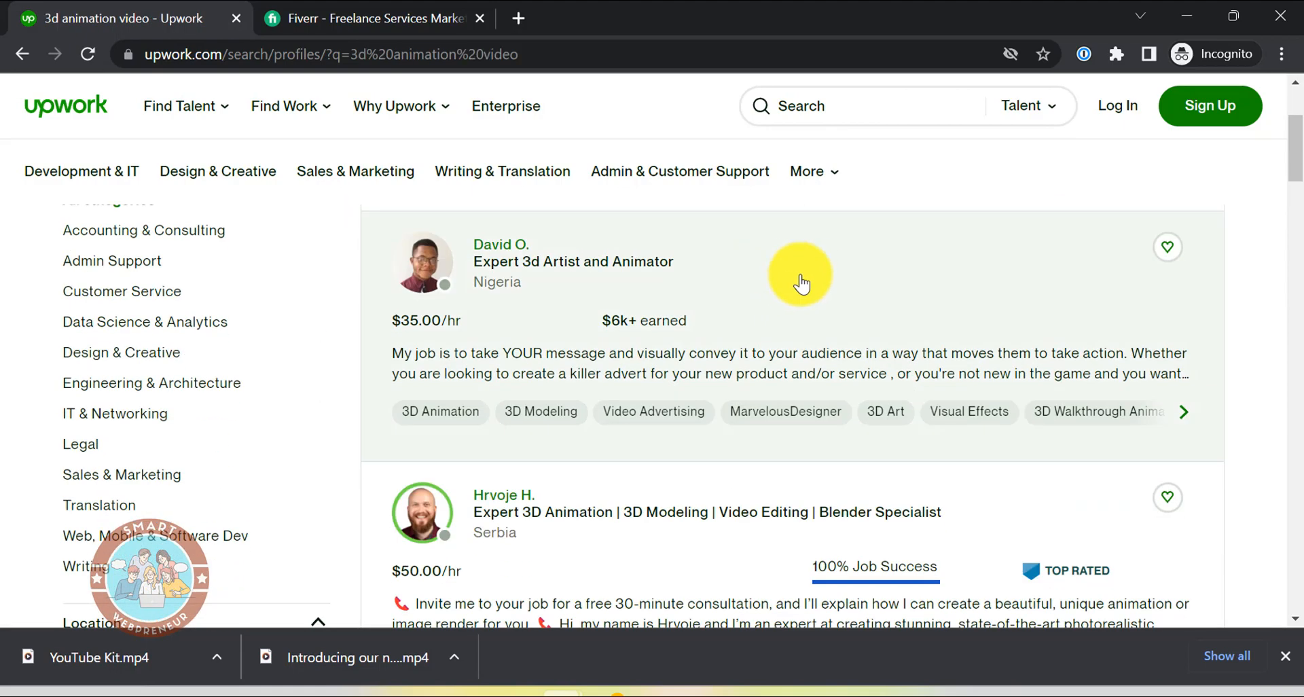
{"action": "scroll", "scroll_direction": "down", "scroll_amount": 3}
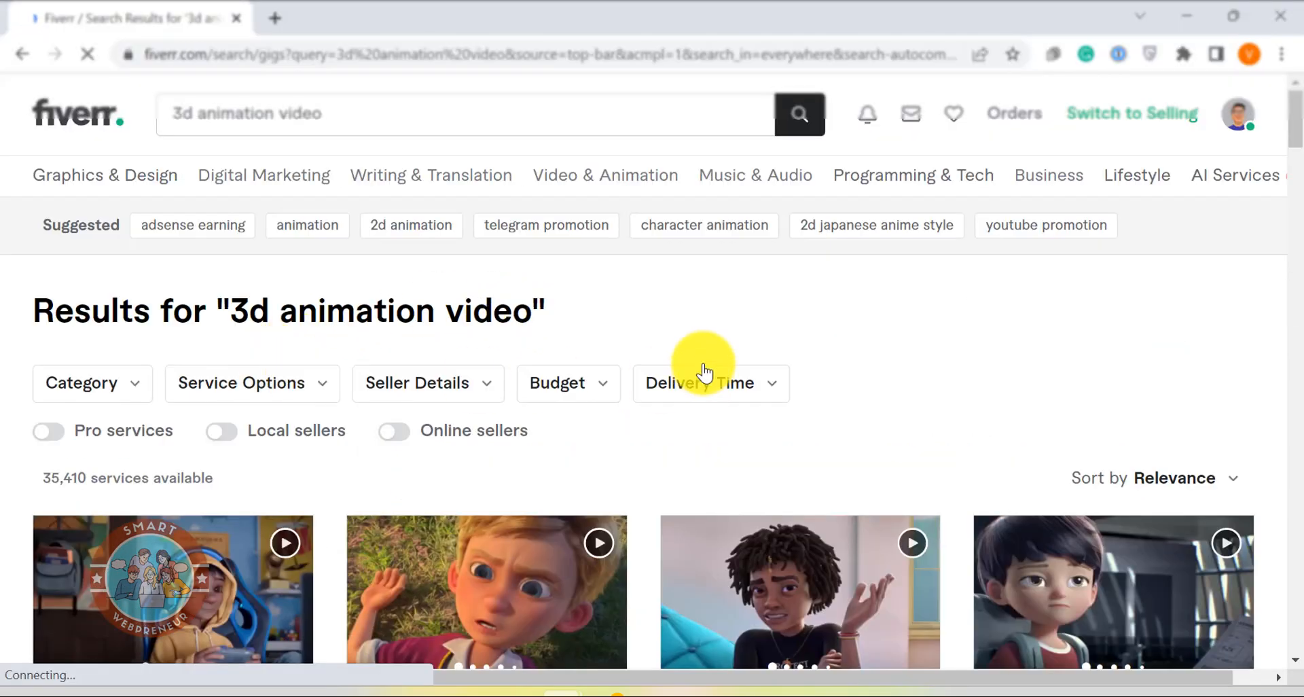
Step: Scroll the Fiverr 3D animation gigs and open the $10 cartoon animation gig
{"action": "scroll", "scroll_direction": "down", "scroll_amount": 3}
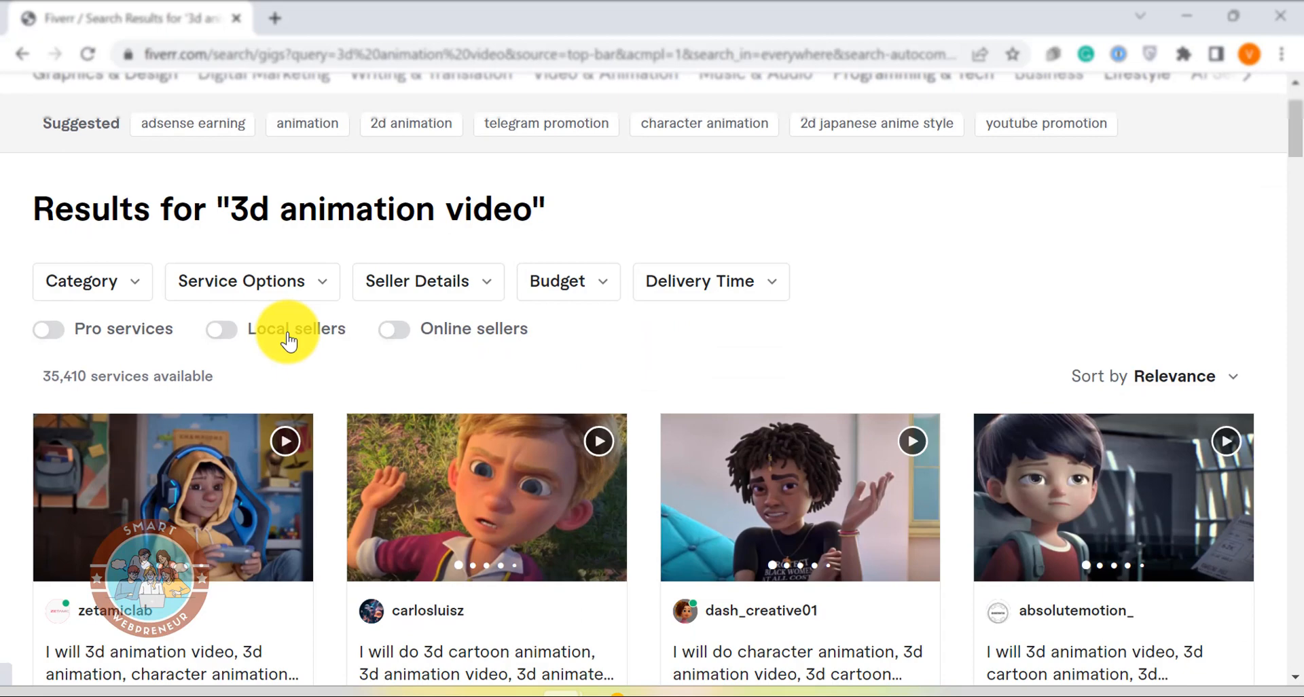
{"action": "scroll", "scroll_direction": "down", "scroll_amount": 3}
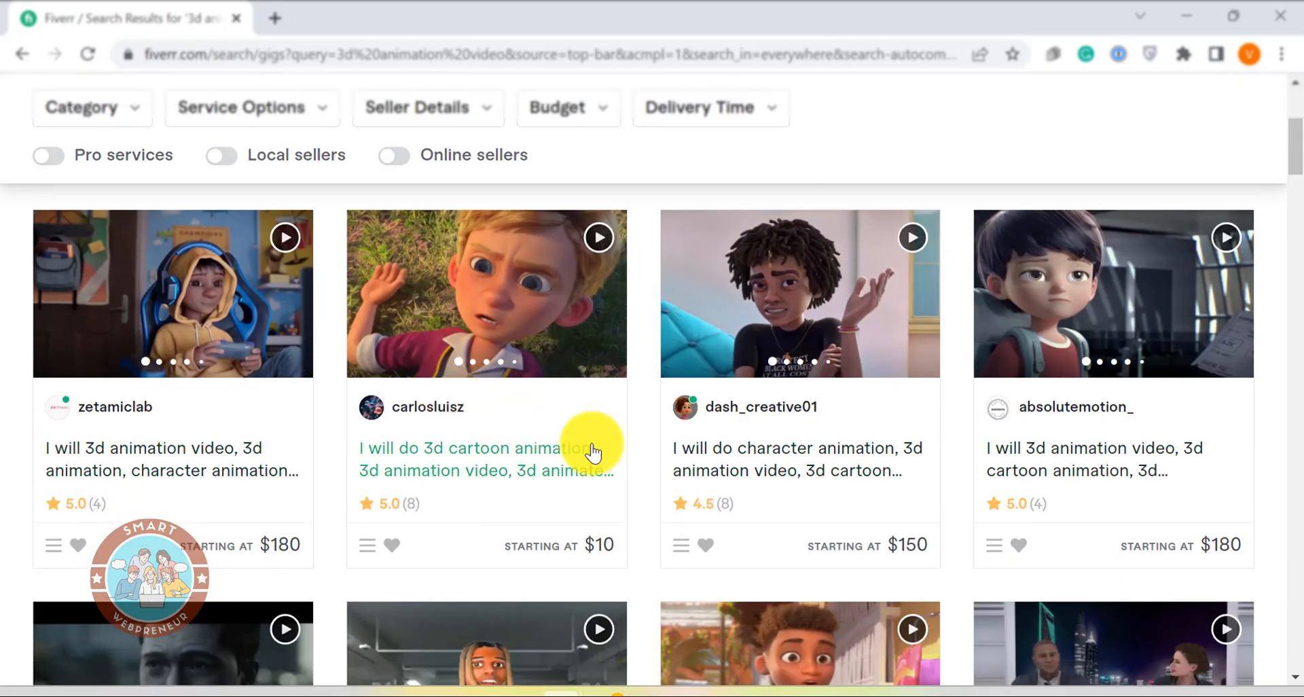
{"action": "left_click", "coordinate": [486, 459]}
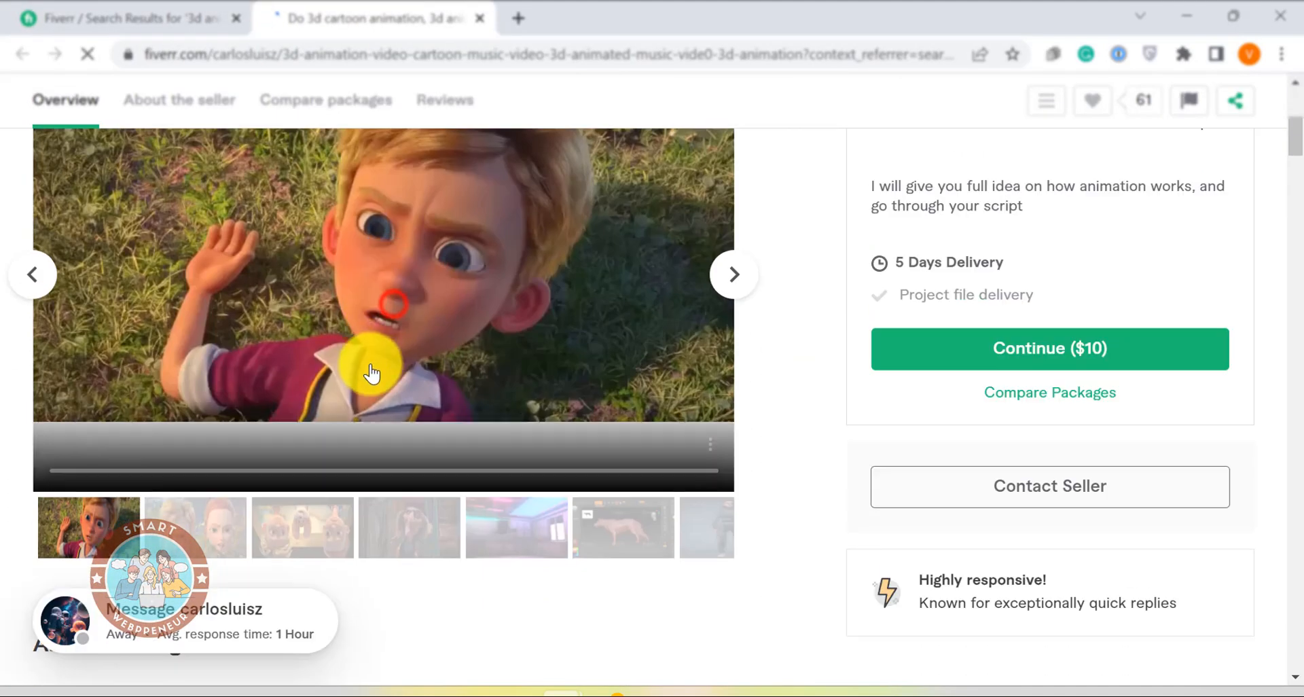
Step: Browse the gig's sample gallery and play the orange car animation
{"action": "left_click", "coordinate": [371, 370]}
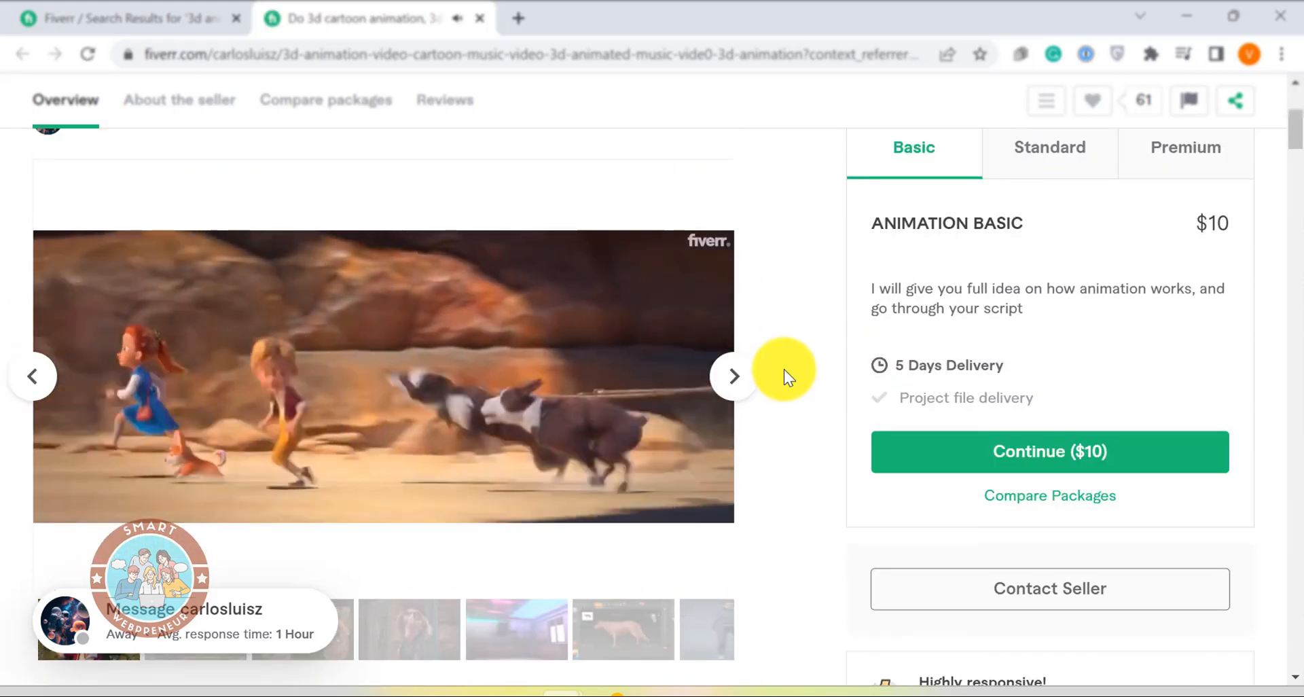
{"action": "scroll", "scroll_direction": "down", "scroll_amount": 3}
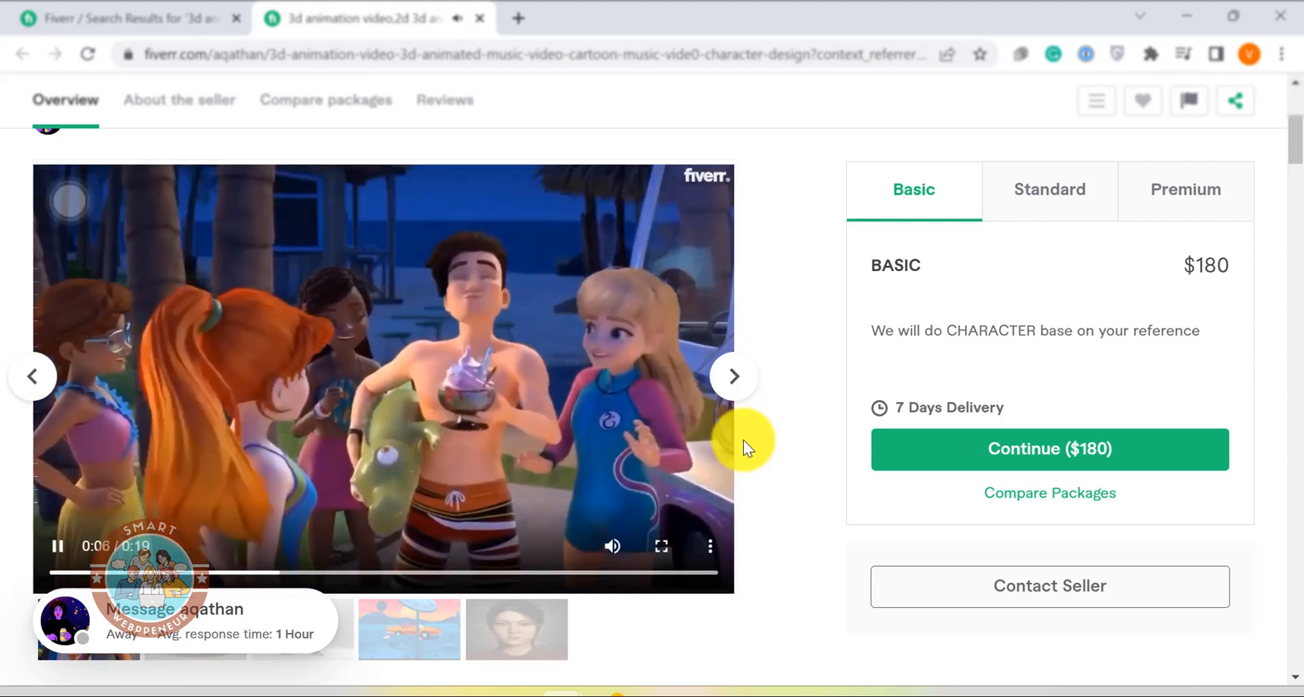
{"action": "left_click", "coordinate": [733, 375]}
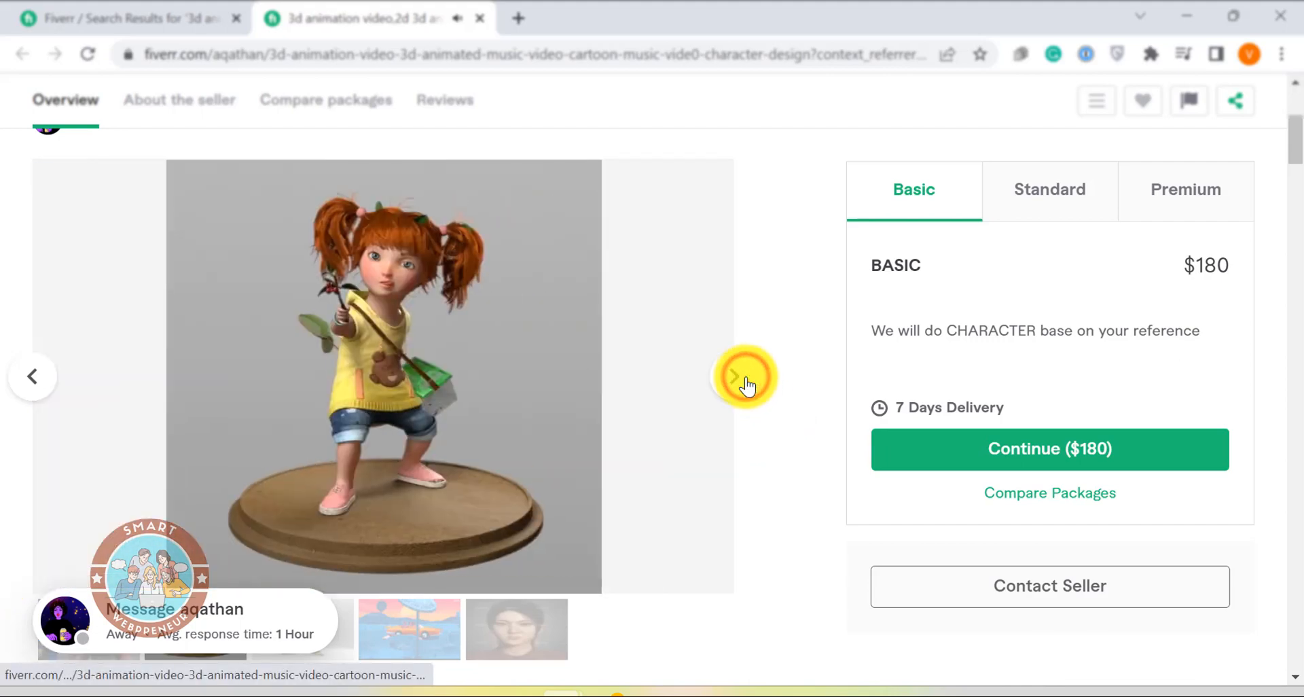
{"action": "left_click", "coordinate": [739, 375]}
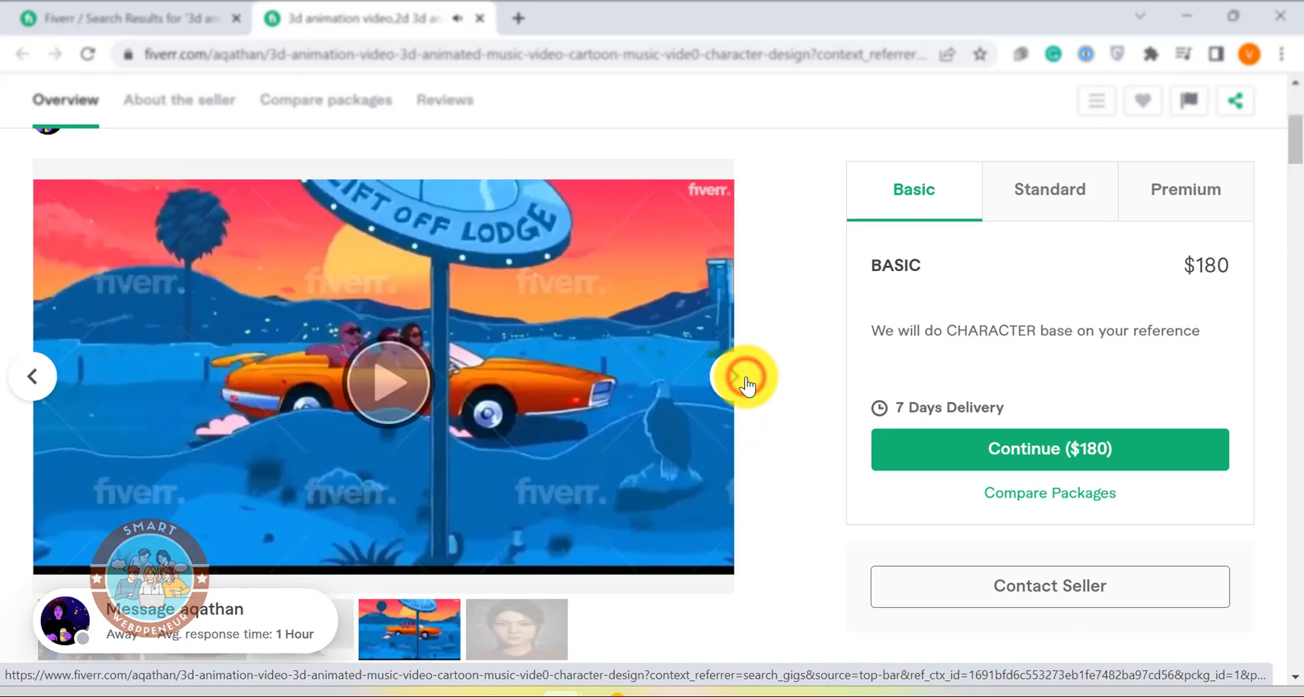
{"action": "left_click", "coordinate": [385, 383]}
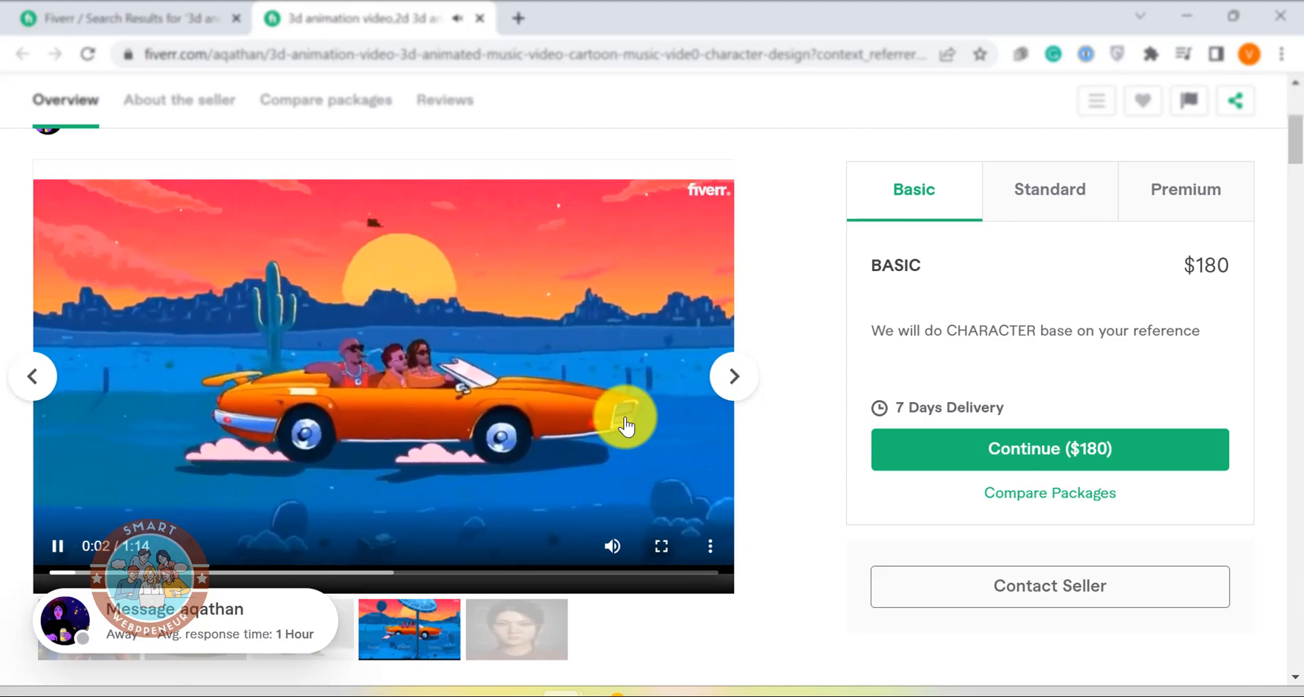
{"action": "mouse_move", "coordinate": [548, 190]}
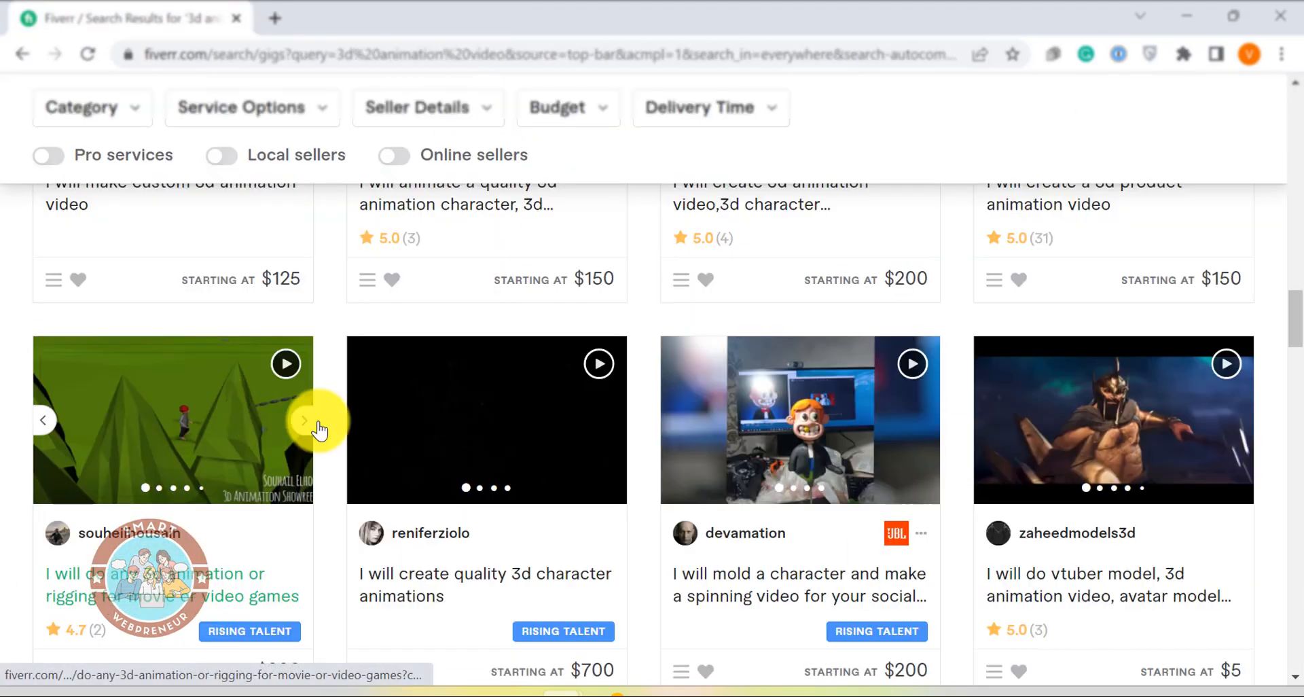
{"action": "scroll", "scroll_direction": "down", "scroll_amount": 3}
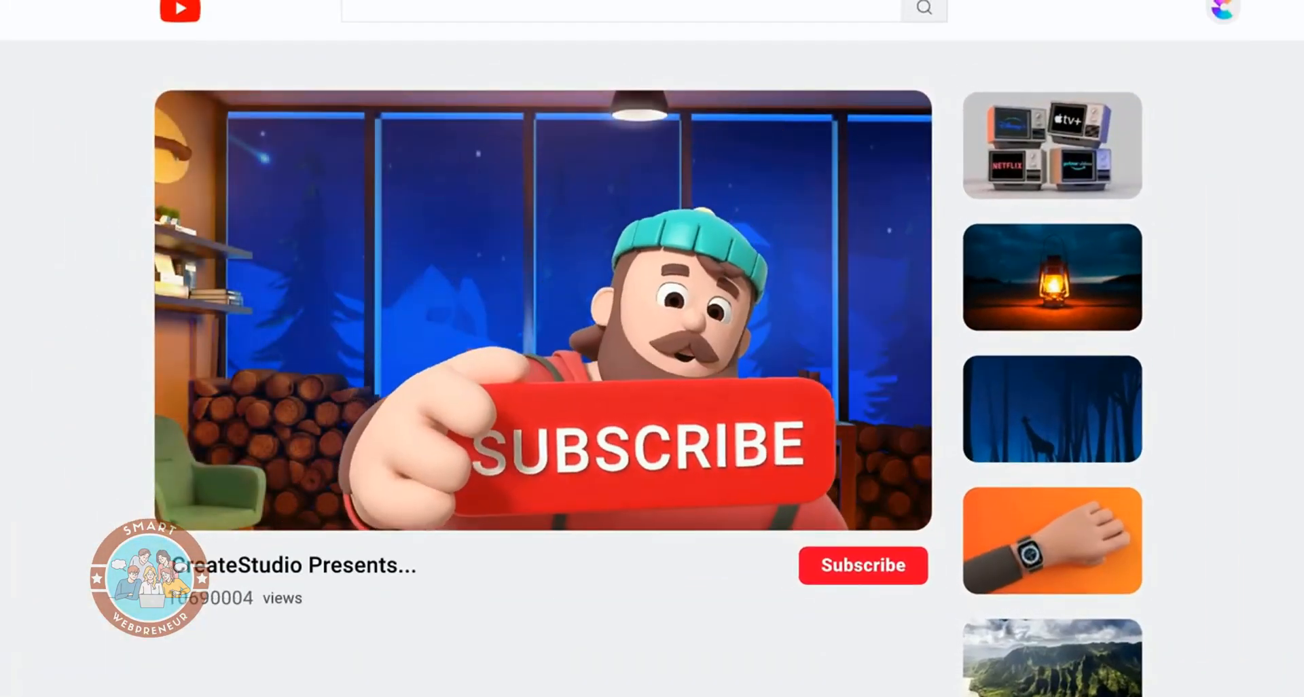
Step: Leave the promo video for CreateStudio Pro's Promotional category templates
{"action": "left_click", "coordinate": [863, 564]}
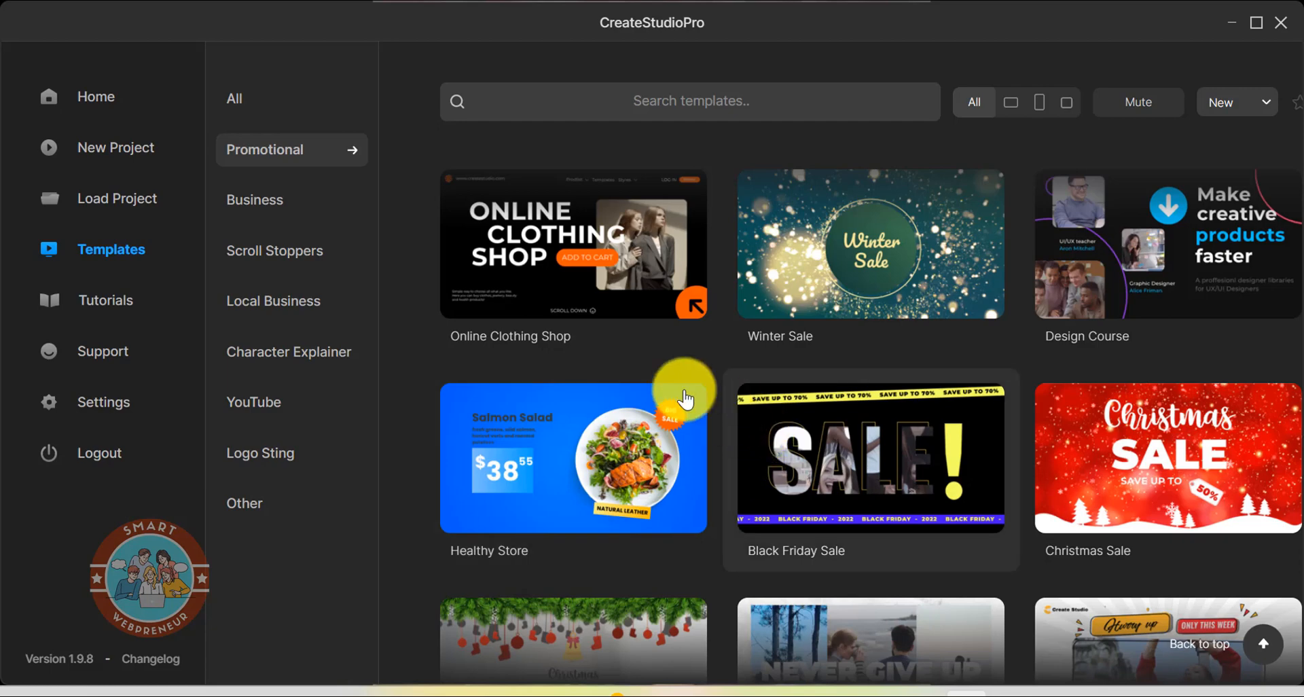
Step: Scroll the Promotional templates and preview the Winter Collection template
{"action": "scroll", "scroll_direction": "down", "scroll_amount": 3}
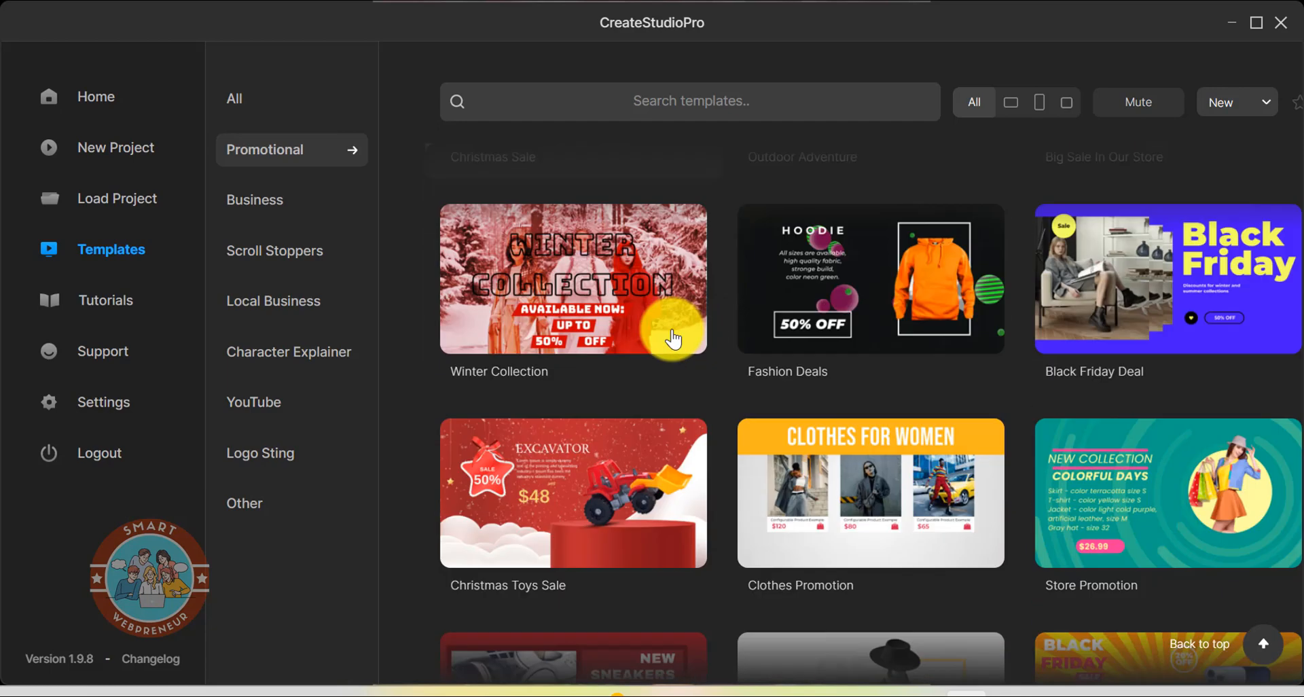
{"action": "left_click", "coordinate": [572, 278]}
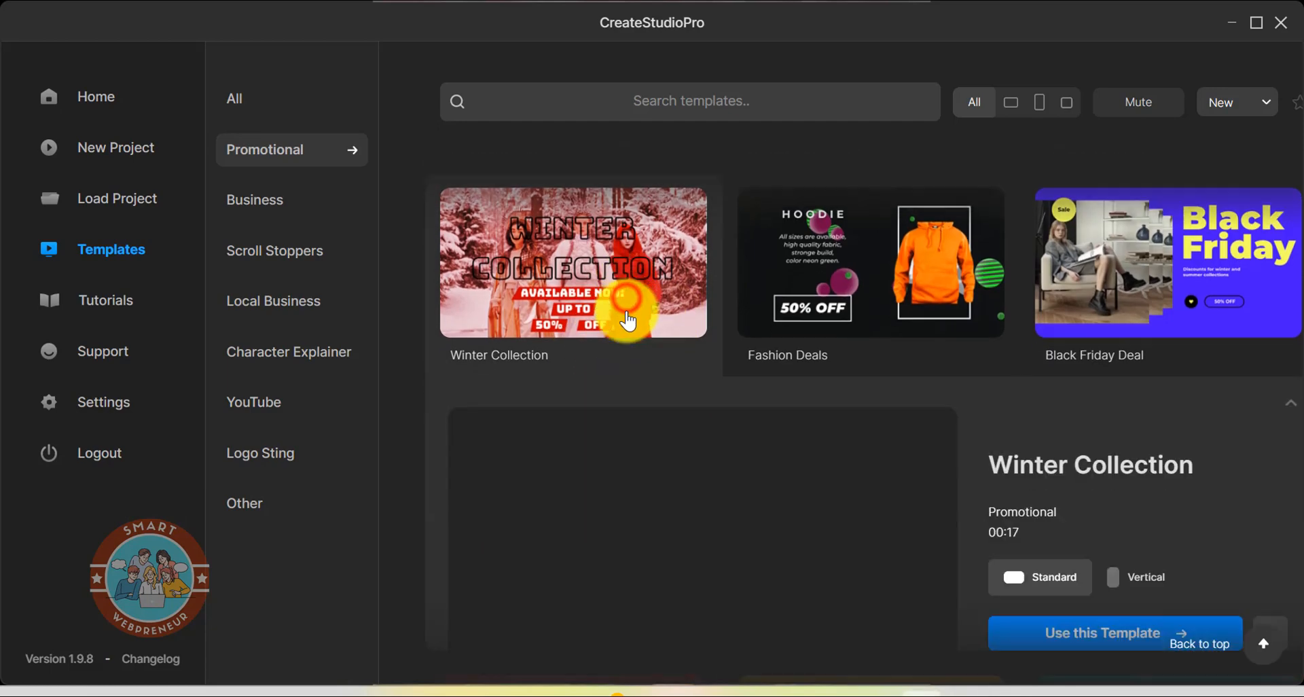
{"action": "scroll", "scroll_direction": "down", "scroll_amount": 3}
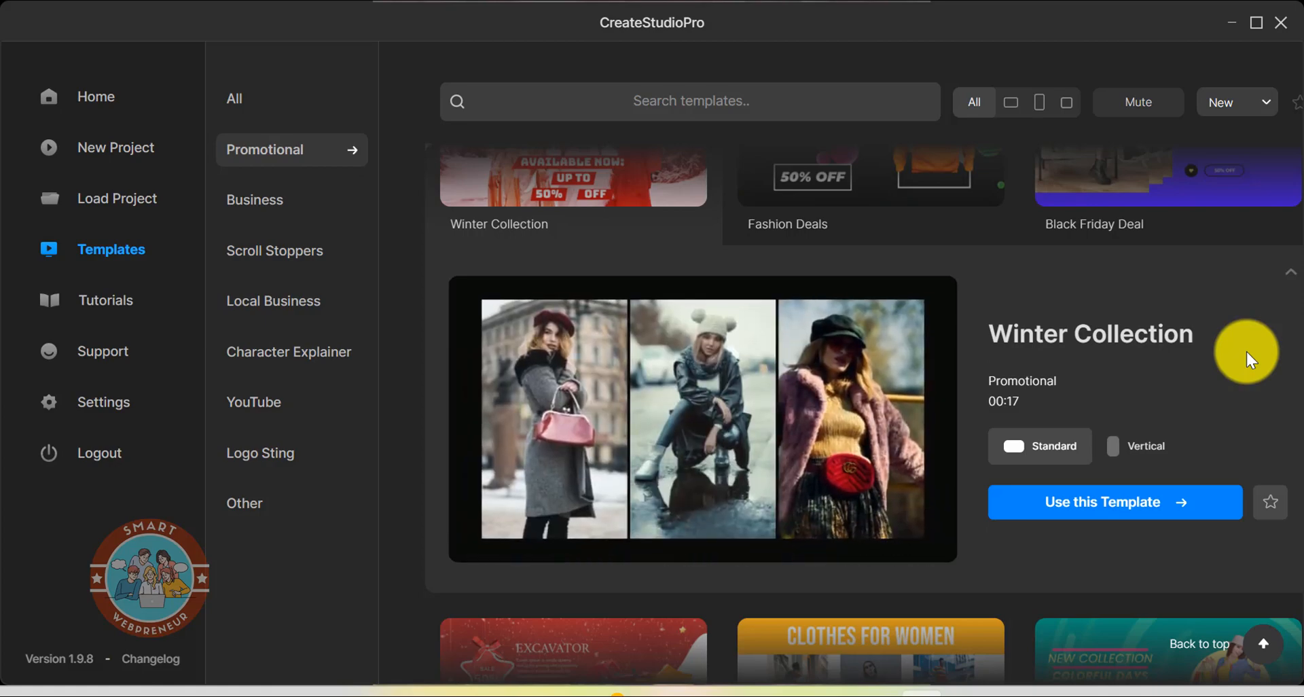
{"action": "left_click", "coordinate": [1115, 501]}
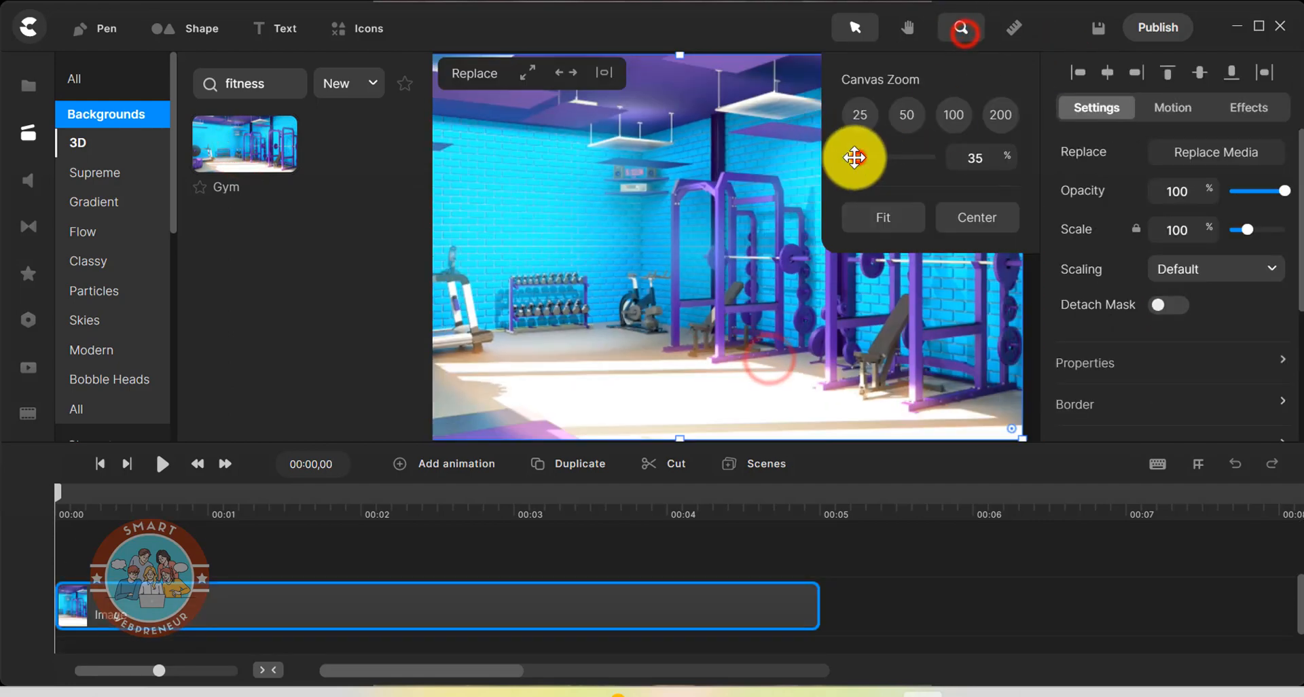
Step: Frame the gym scene, select the trainer and gym girl, and play their animations
{"action": "left_click", "coordinate": [961, 27]}
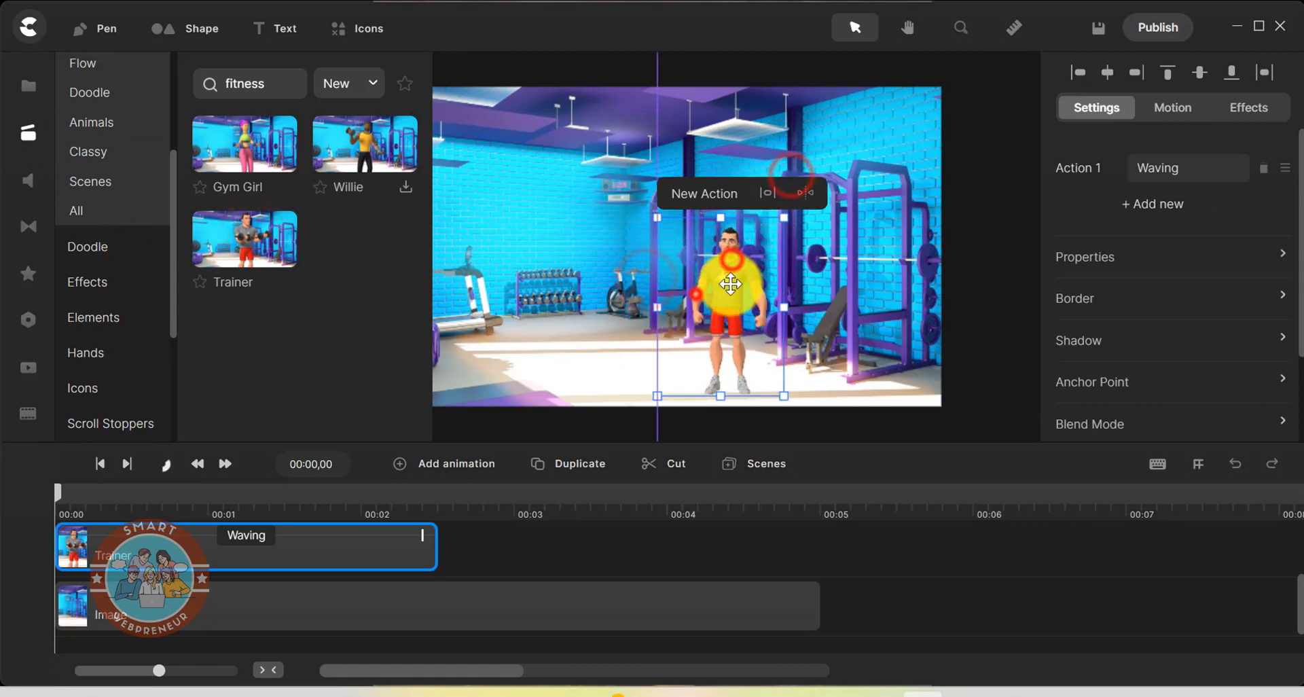
{"action": "left_click", "coordinate": [1188, 168]}
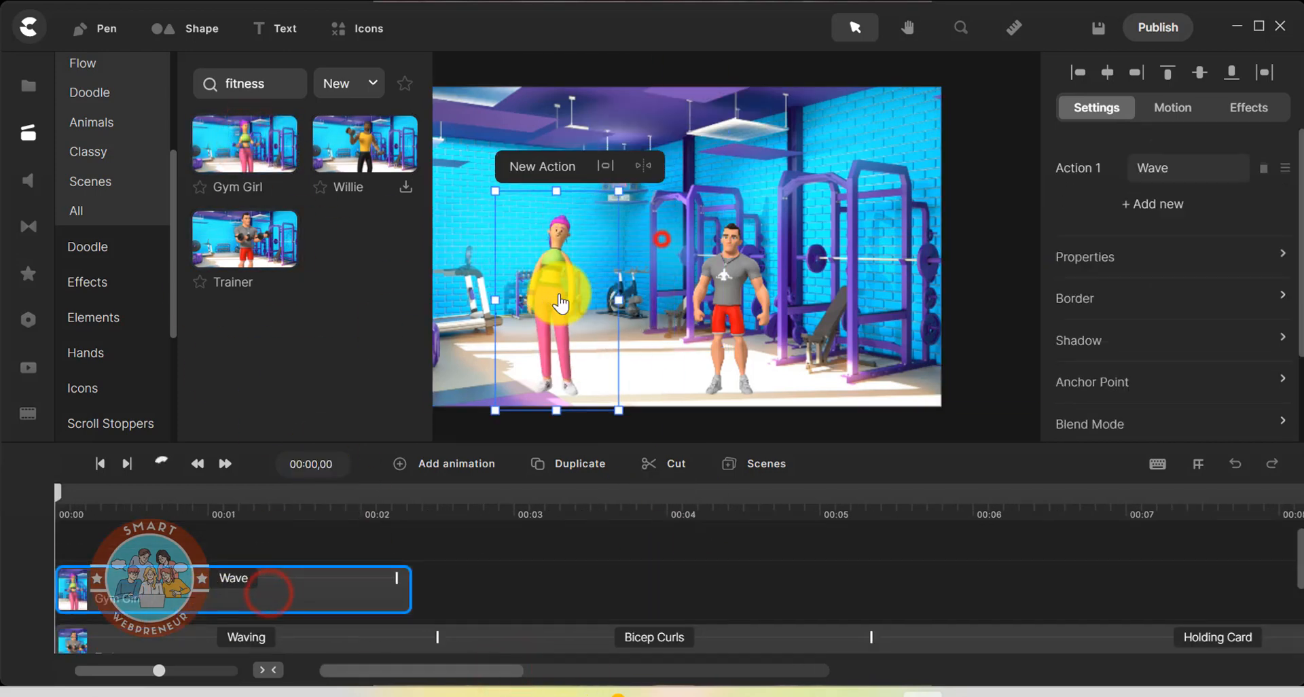
{"action": "left_click", "coordinate": [159, 463]}
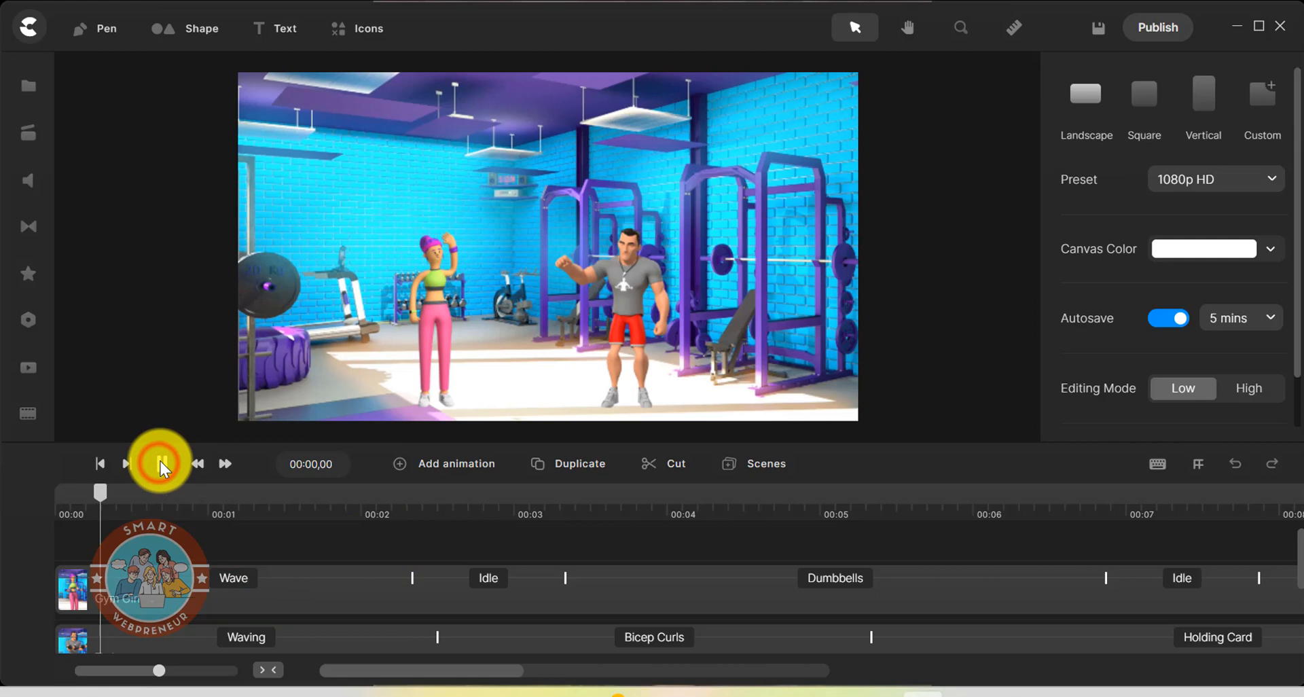
{"action": "left_click", "coordinate": [160, 463]}
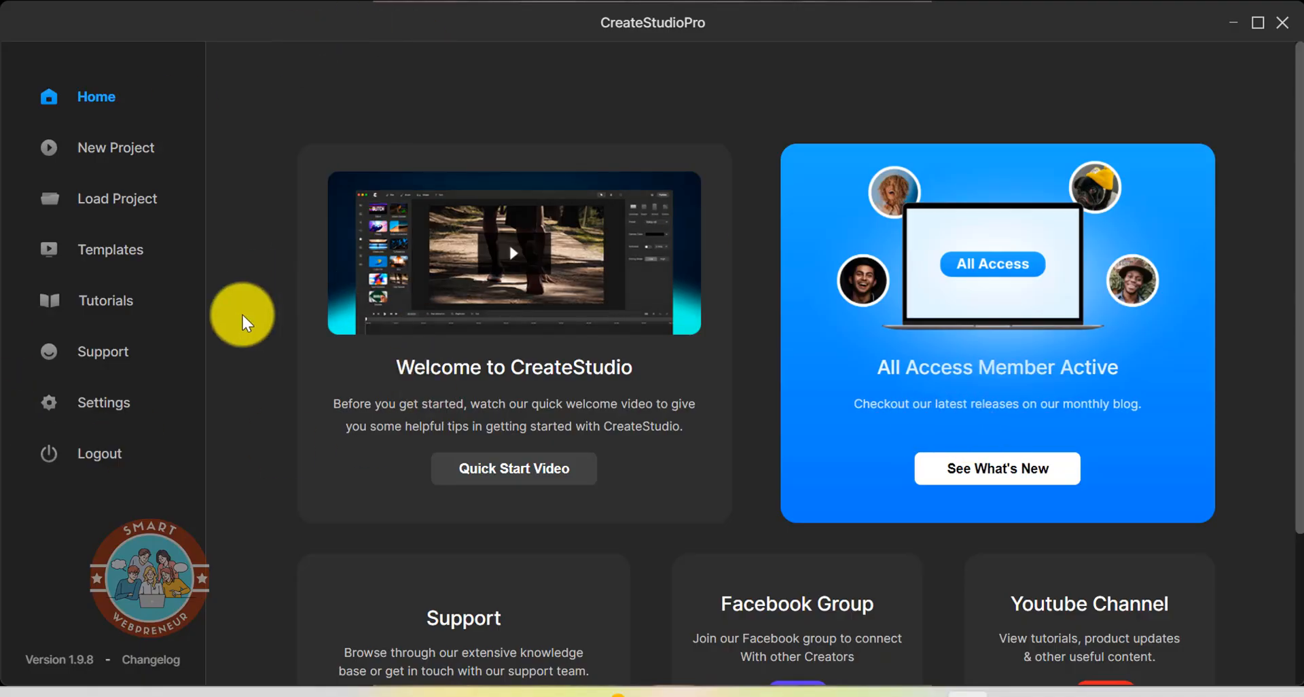
{"action": "mouse_move", "coordinate": [118, 197]}
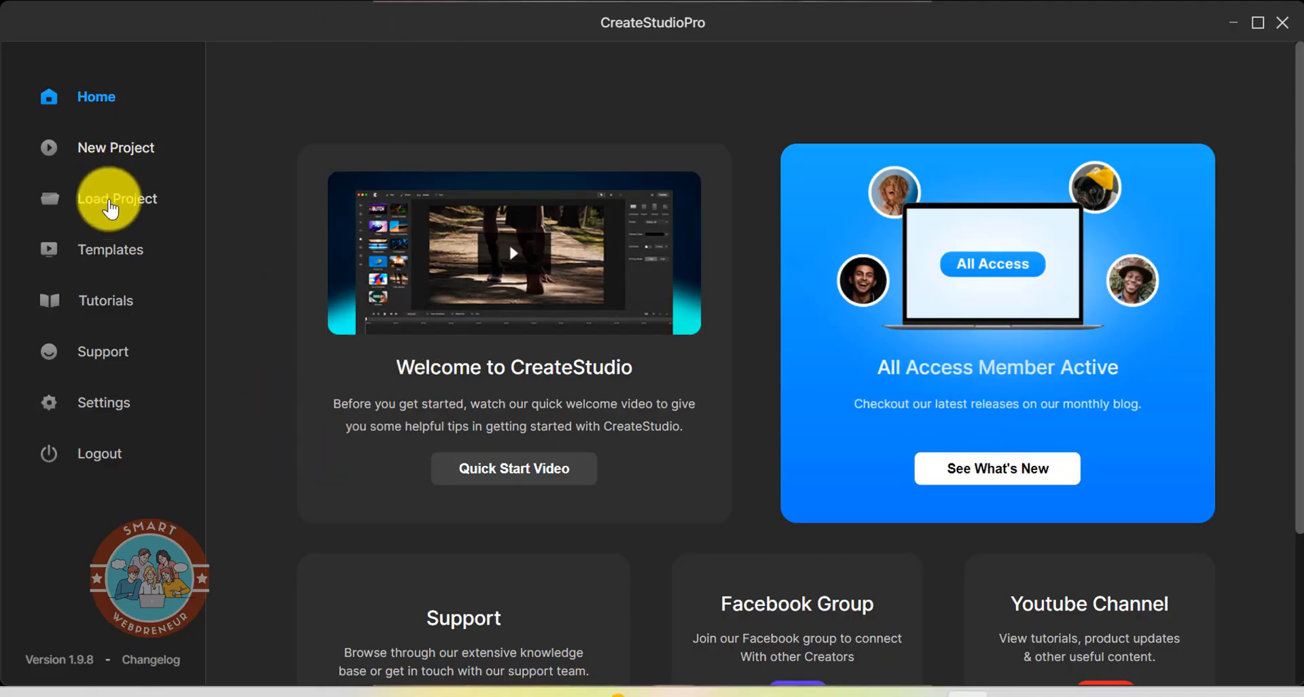
{"action": "mouse_move", "coordinate": [112, 249]}
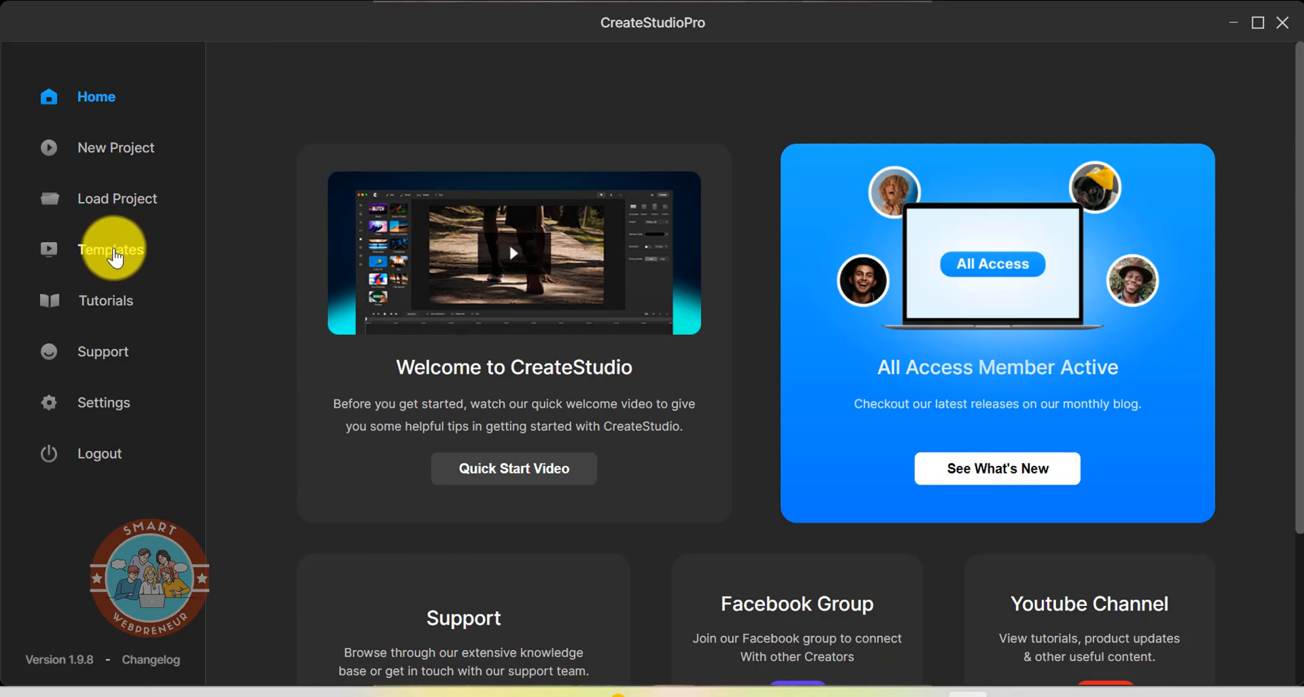
Step: Filter templates to Business, preview Marketing Agency Promo, and scroll the list
{"action": "left_click", "coordinate": [111, 250]}
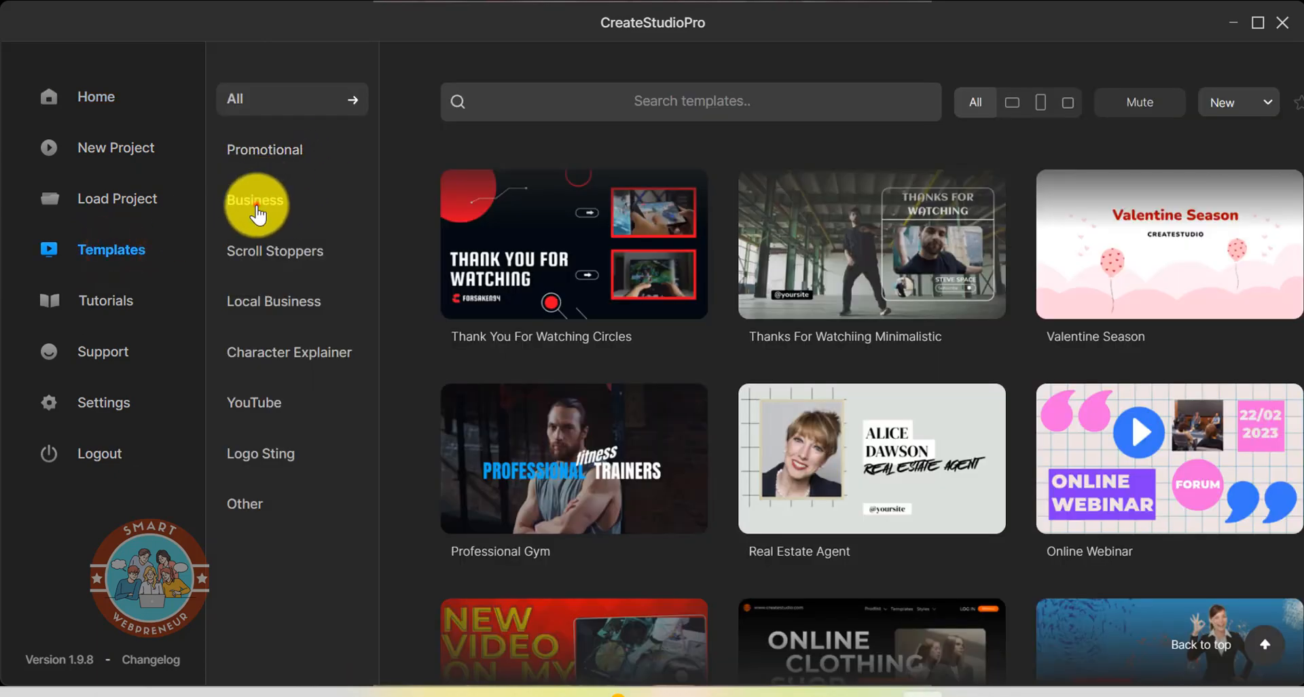
{"action": "left_click", "coordinate": [256, 204]}
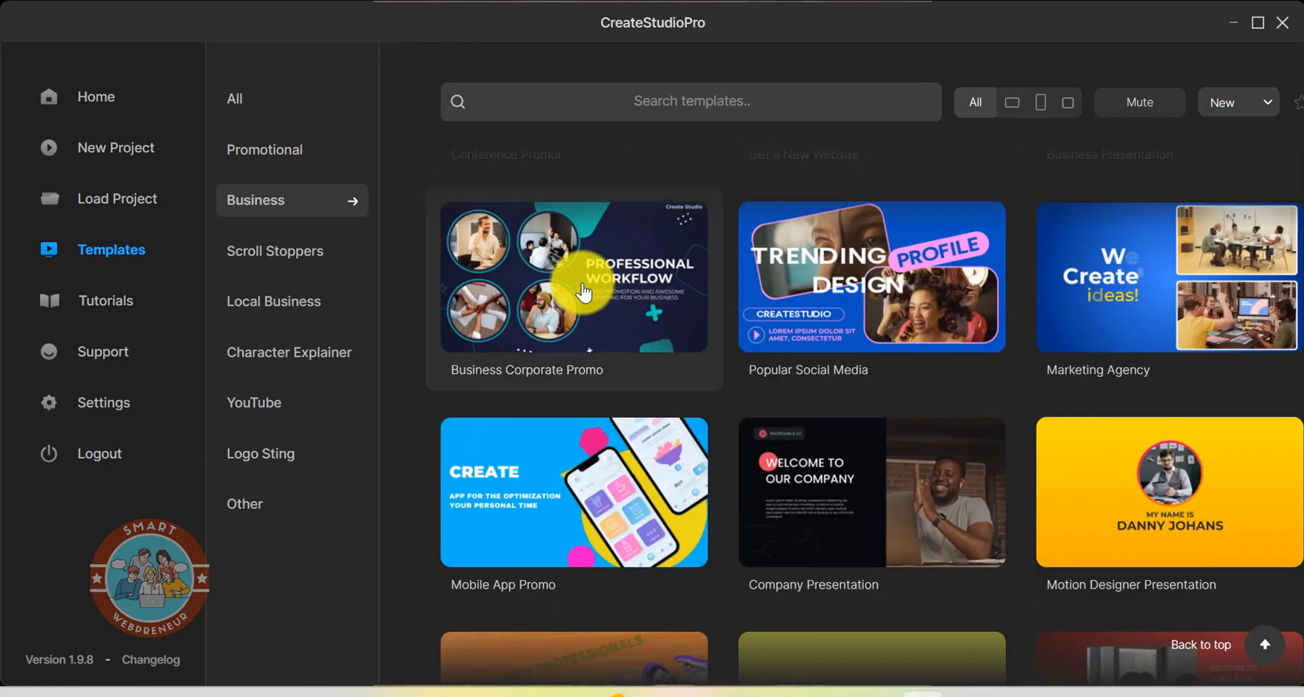
{"action": "scroll", "scroll_direction": "down", "scroll_amount": 3}
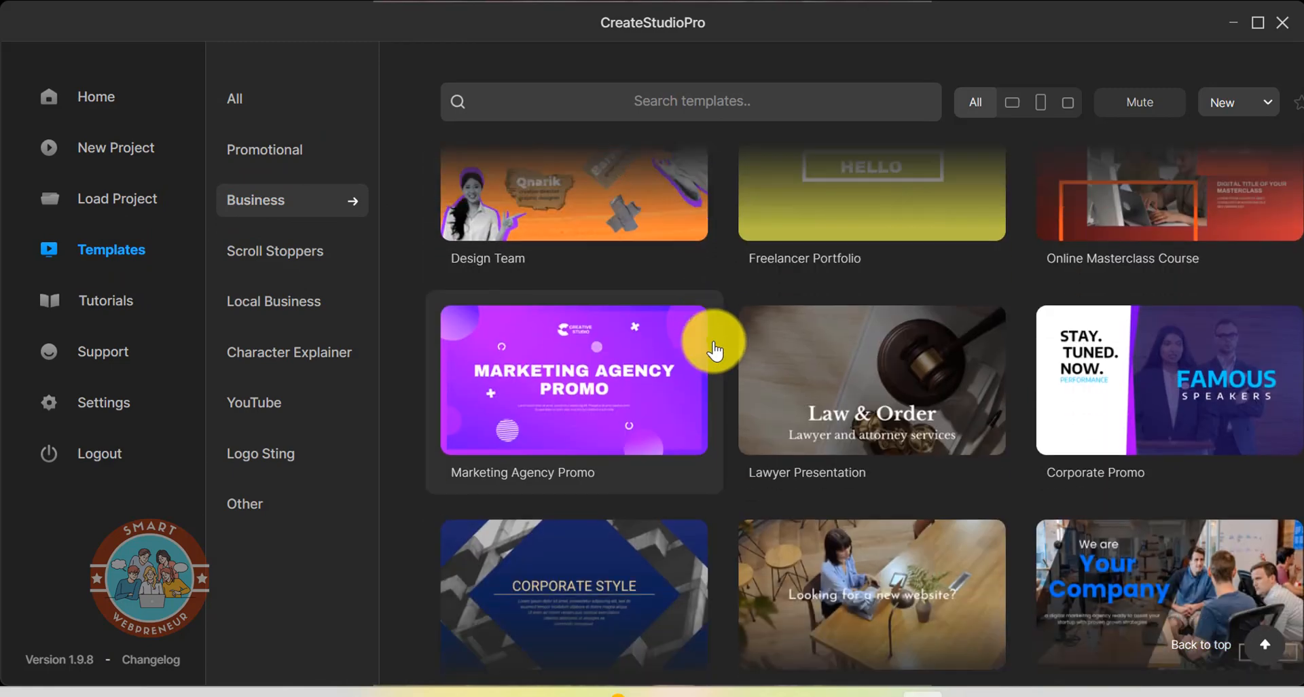
{"action": "left_click", "coordinate": [573, 379]}
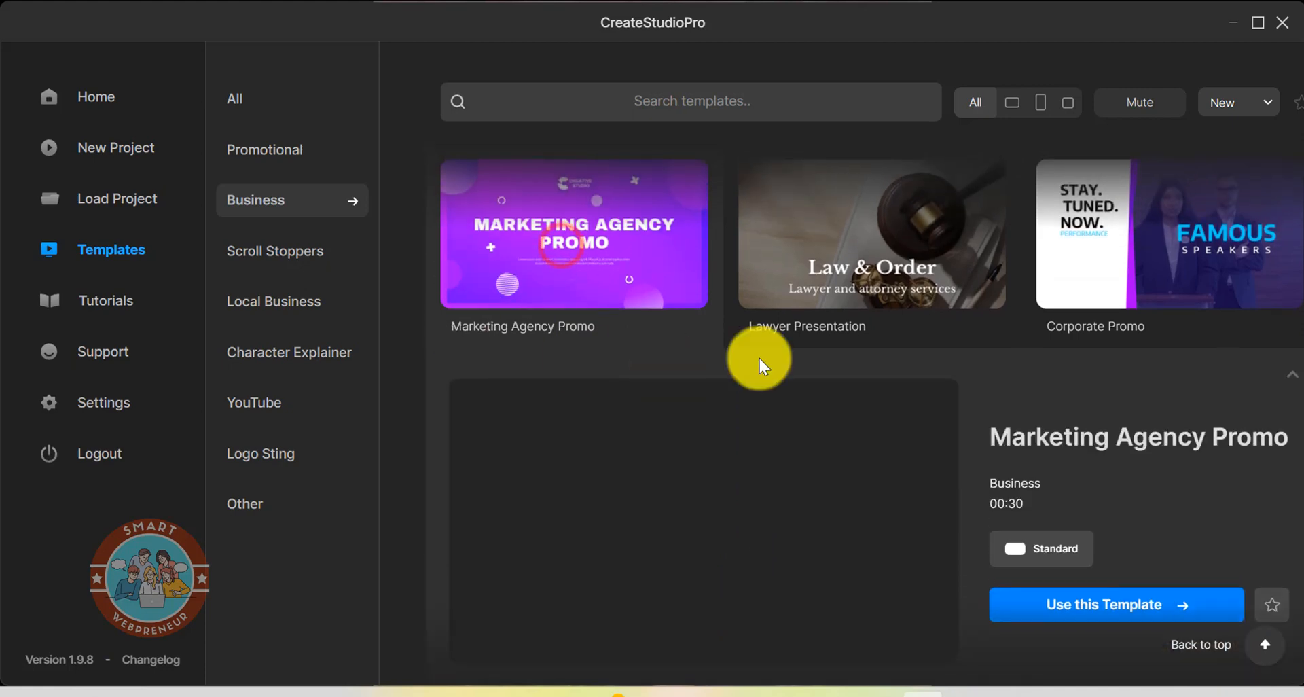
{"action": "scroll", "scroll_direction": "down", "scroll_amount": 3}
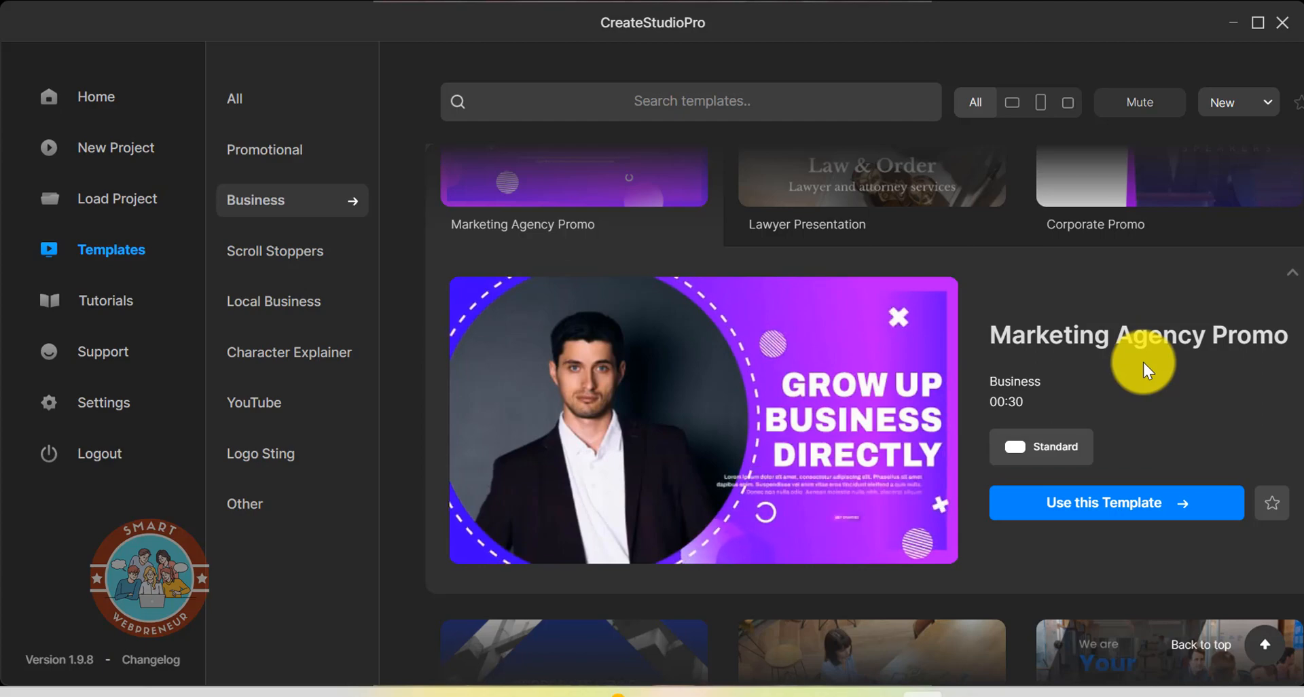
{"action": "scroll", "scroll_direction": "down", "scroll_amount": 3}
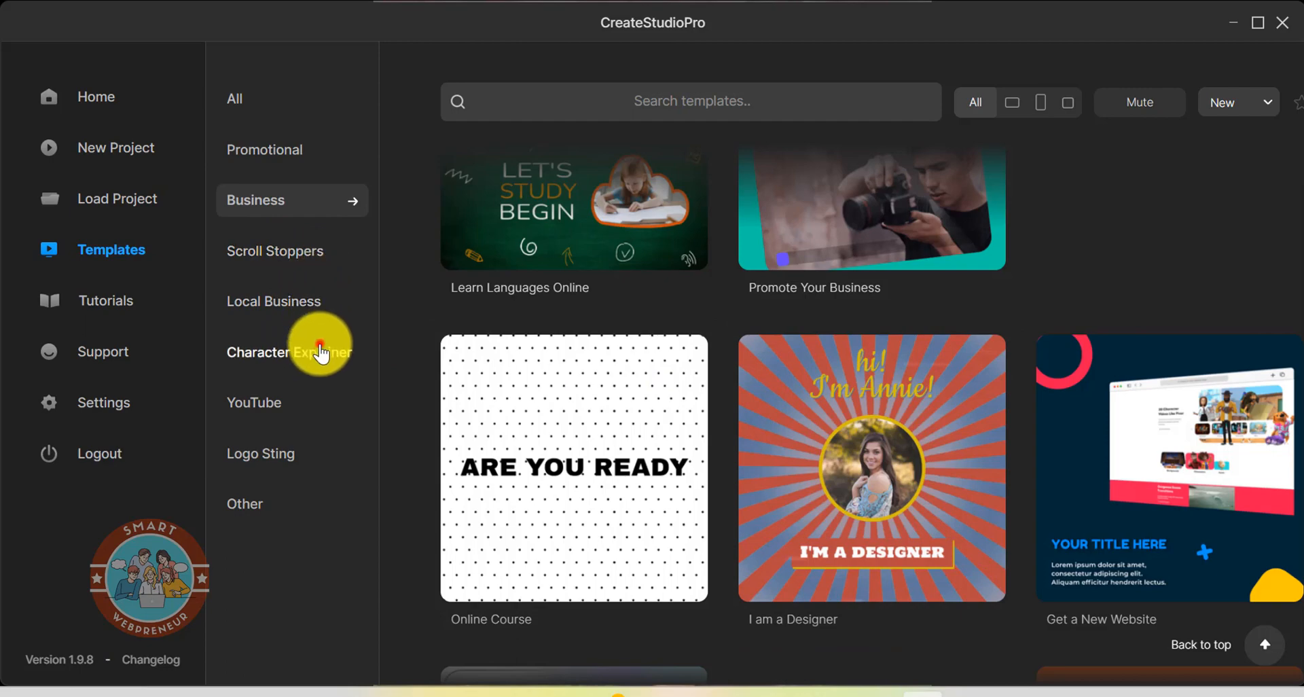
Step: Show Character Explainer templates, preview Restaurant Menu, and scroll through the category
{"action": "left_click", "coordinate": [289, 352]}
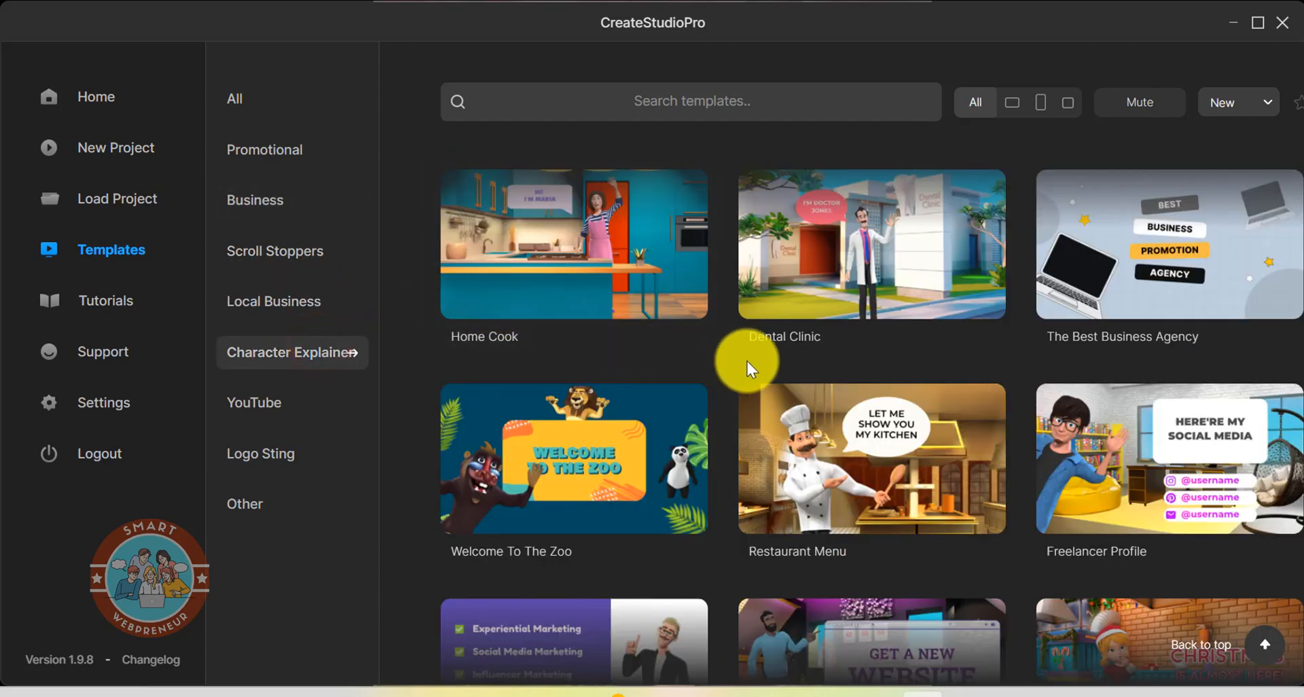
{"action": "left_click", "coordinate": [872, 458]}
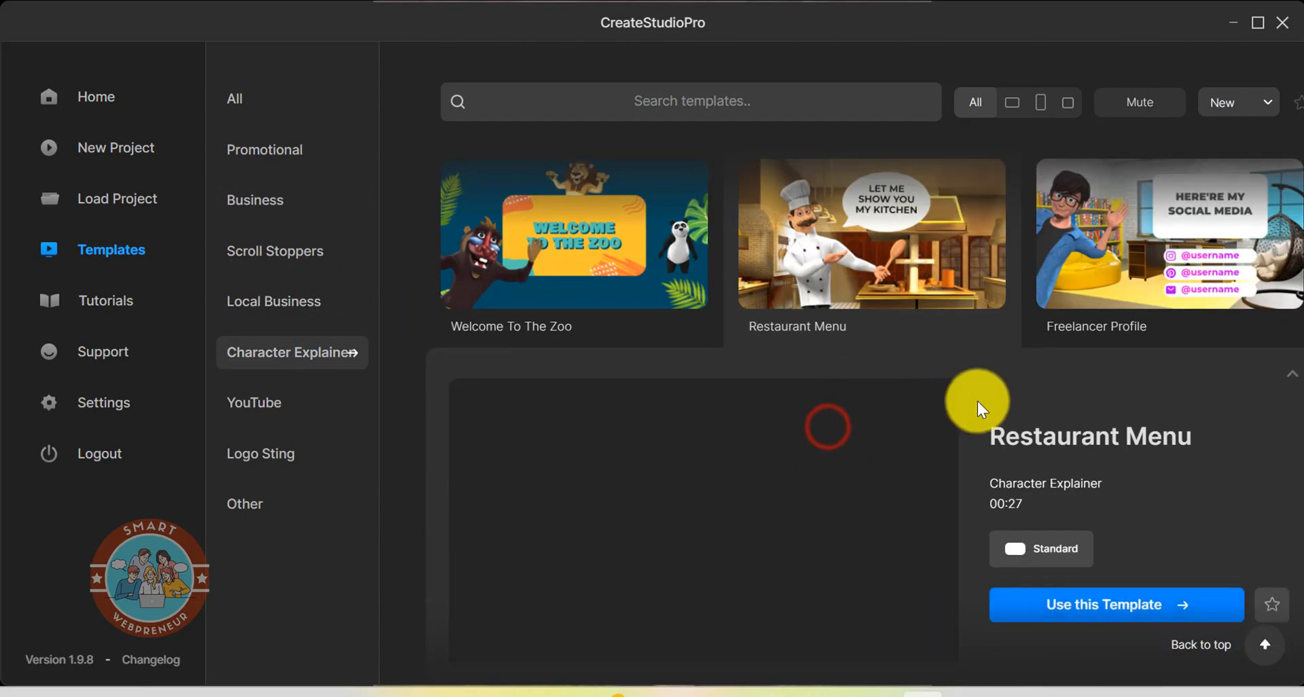
{"action": "scroll", "scroll_direction": "down", "scroll_amount": 3}
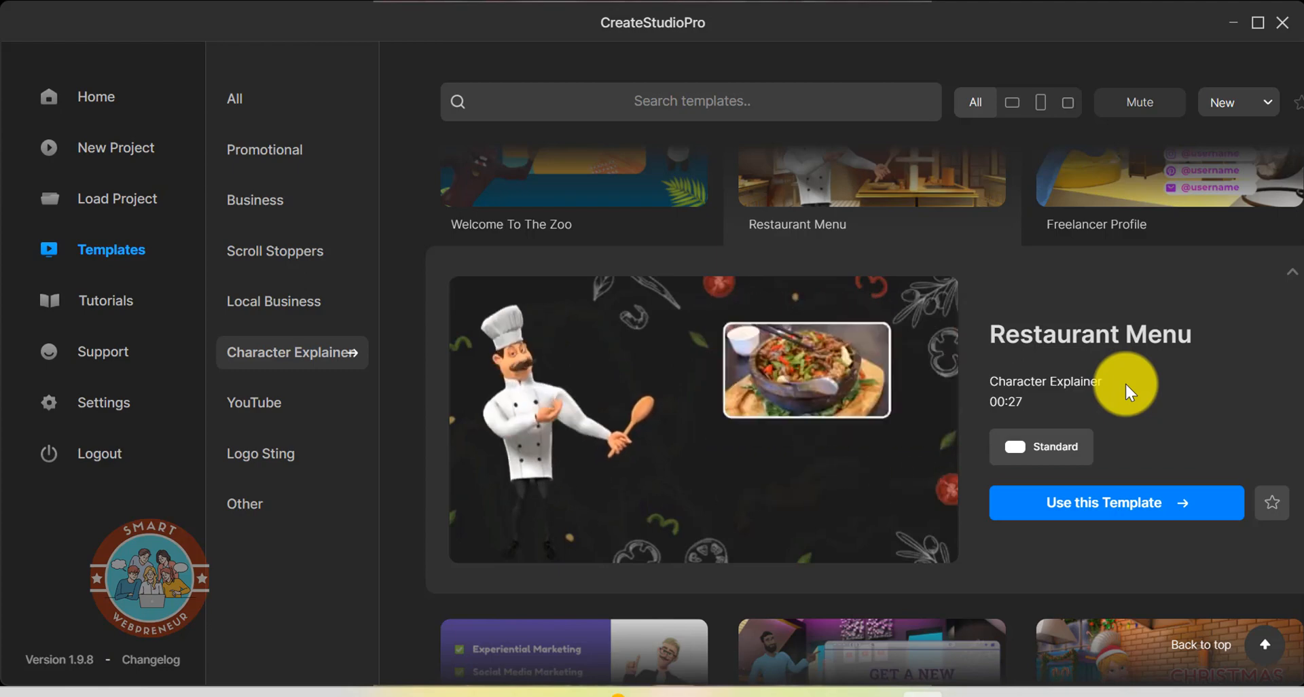
{"action": "scroll", "scroll_direction": "down", "scroll_amount": 3}
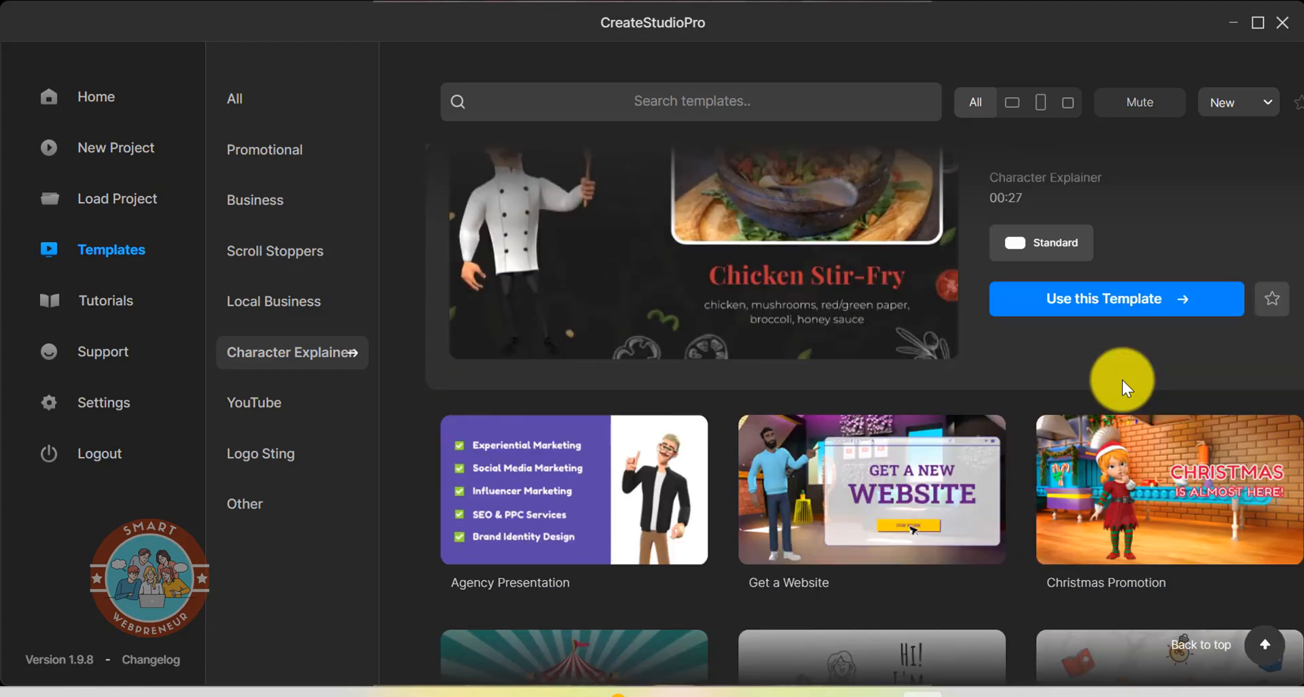
{"action": "scroll", "scroll_direction": "down", "scroll_amount": 3}
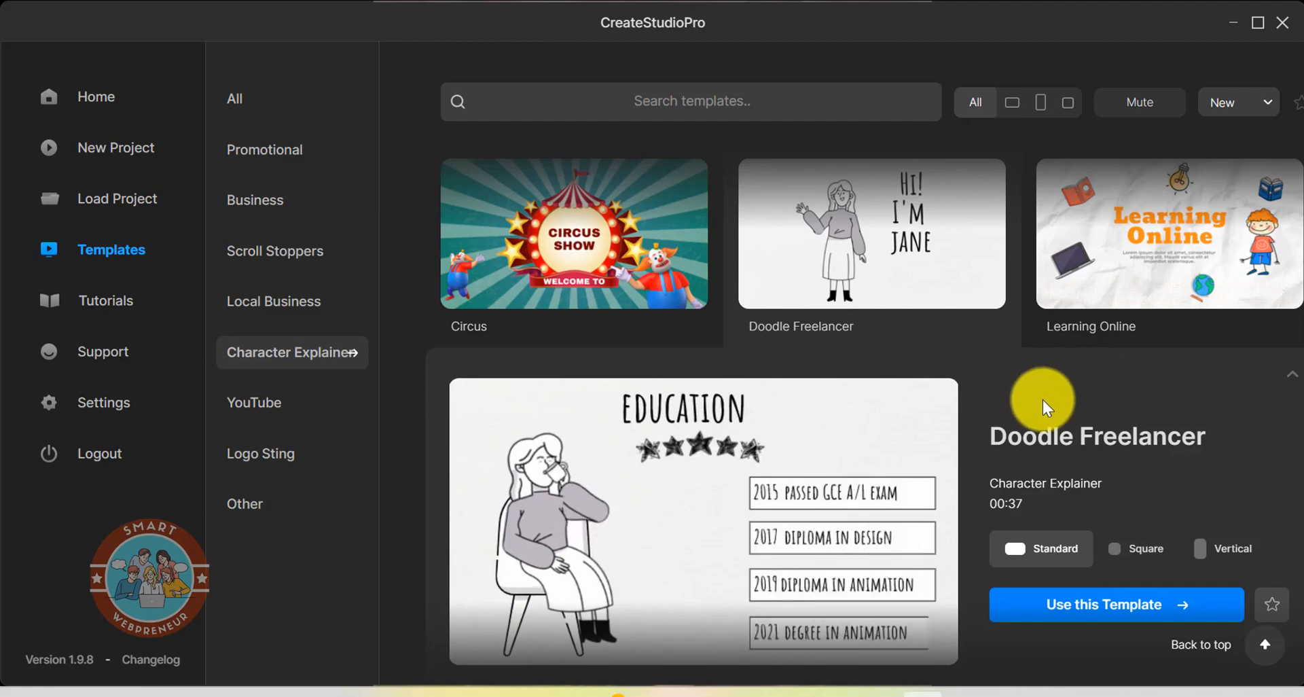
{"action": "scroll", "scroll_direction": "down", "scroll_amount": 3}
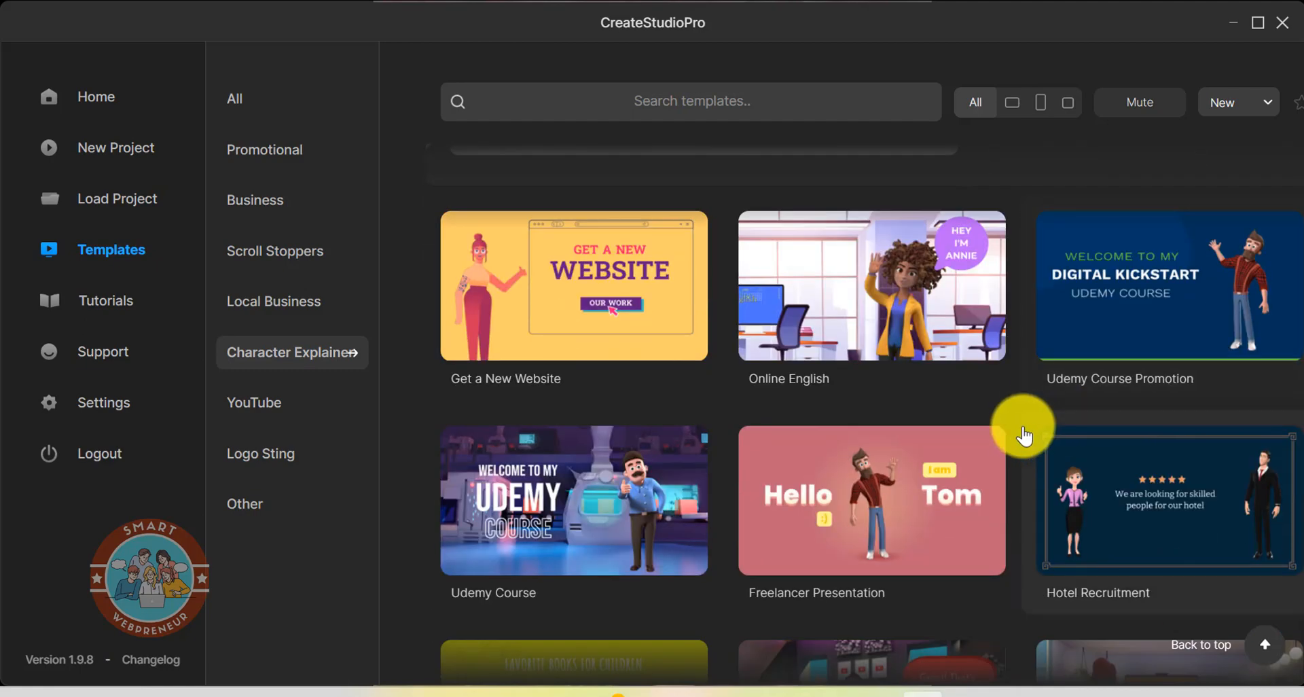
{"action": "scroll", "scroll_direction": "down", "scroll_amount": 3}
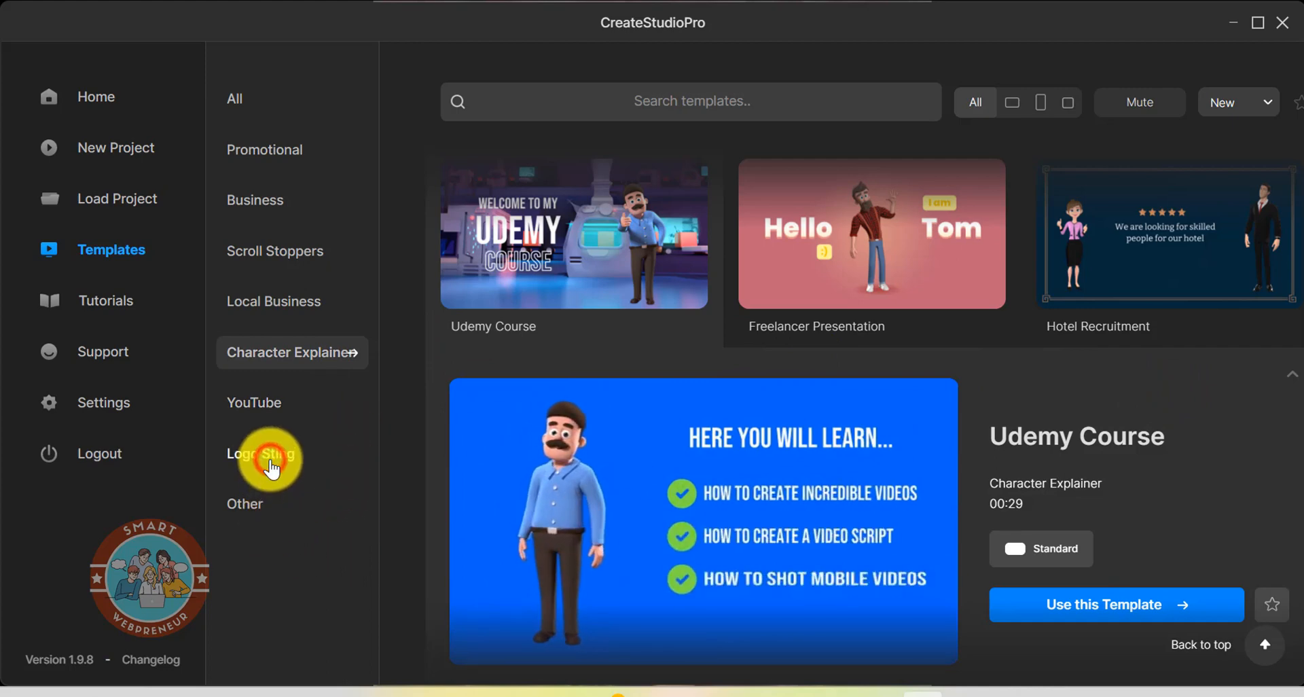
Step: Browse Logo Sting templates, previewing Water Swirl, Smoke Reveal and Reveal Animation
{"action": "left_click", "coordinate": [261, 453]}
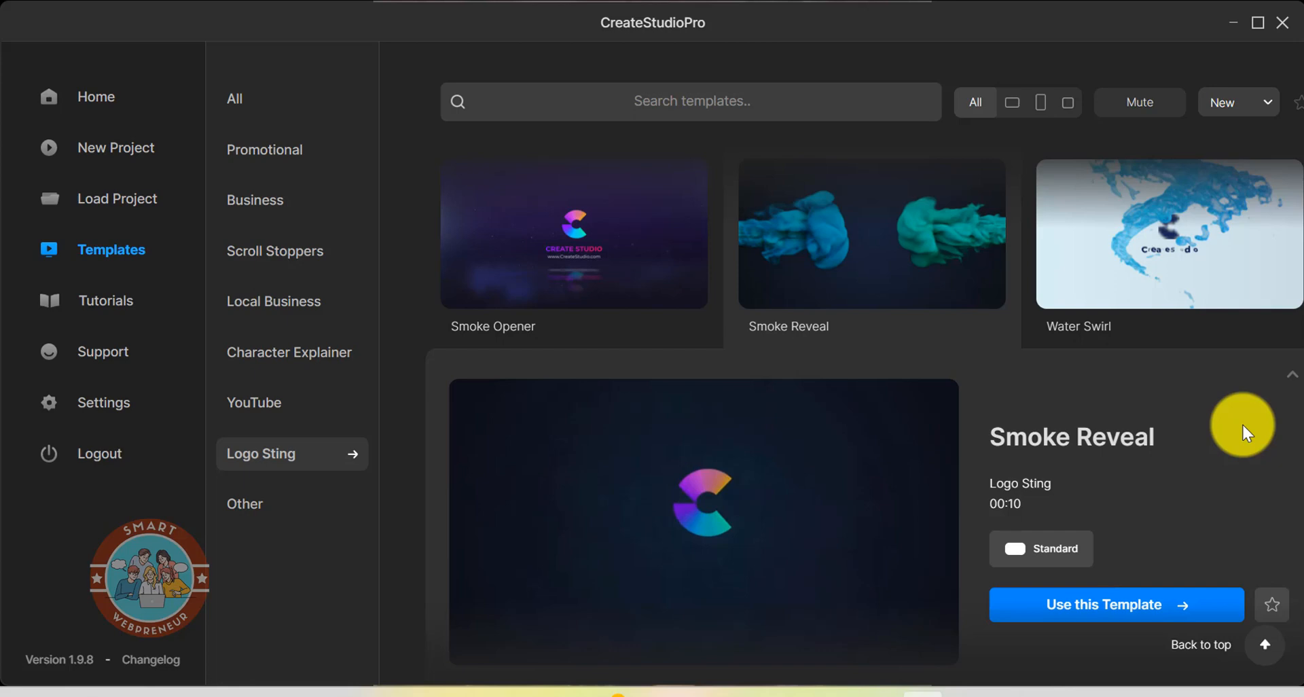
{"action": "left_click", "coordinate": [1167, 249]}
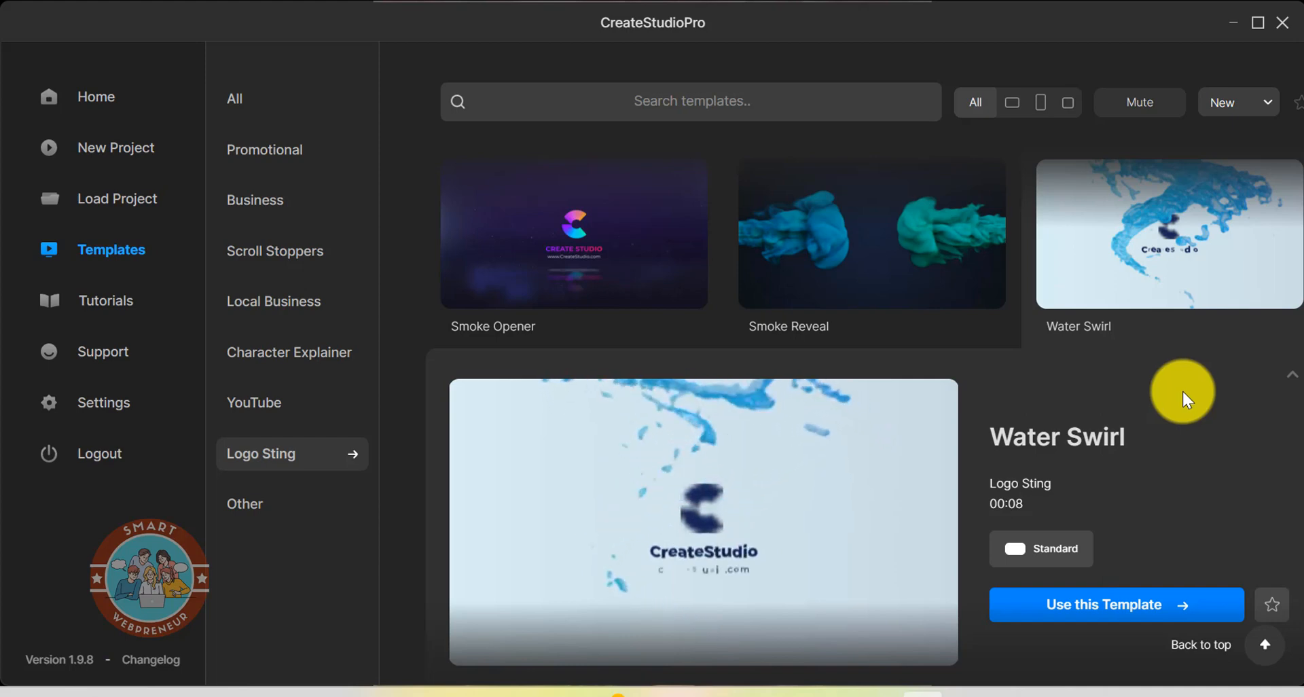
{"action": "scroll", "scroll_direction": "down", "scroll_amount": 3}
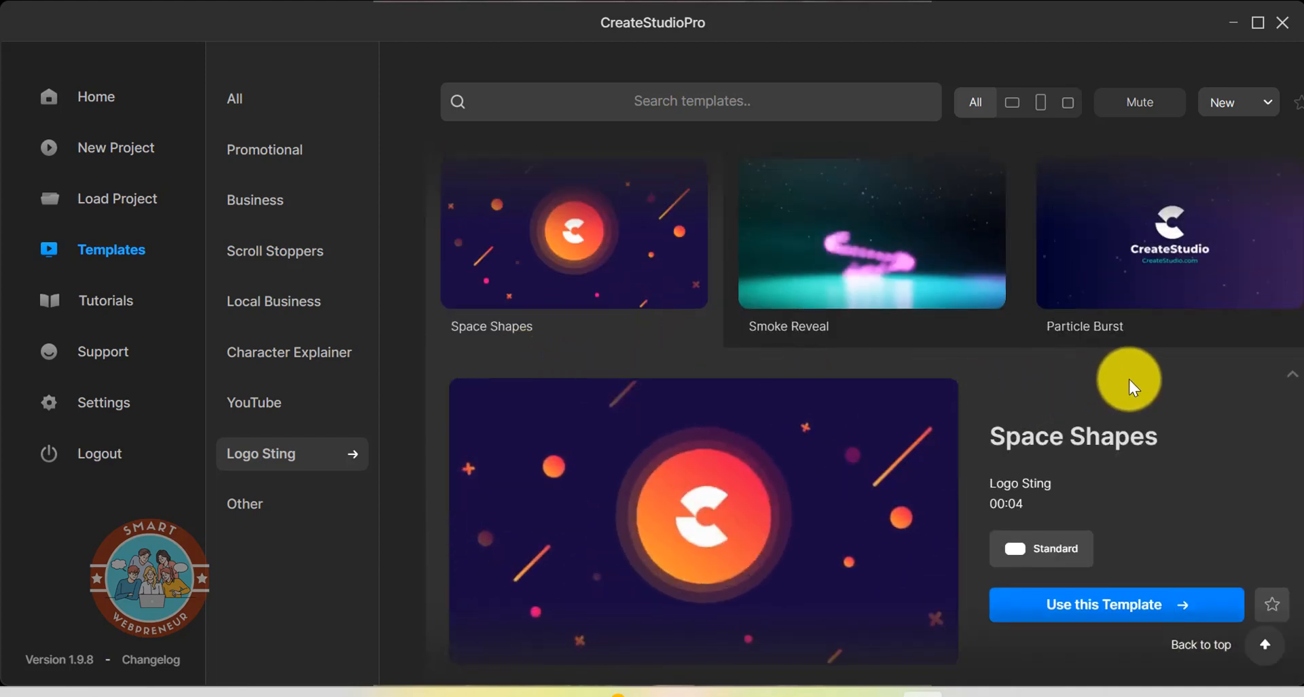
{"action": "left_click", "coordinate": [871, 232]}
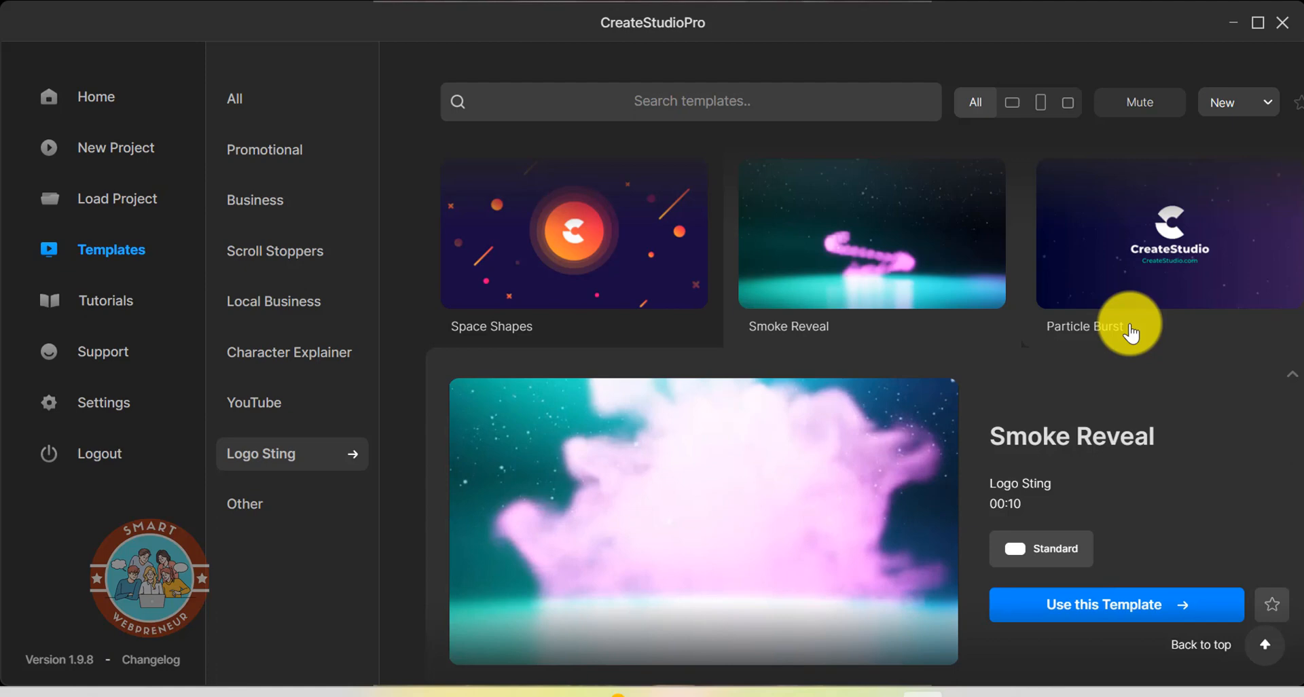
{"action": "scroll", "scroll_direction": "down", "scroll_amount": 3}
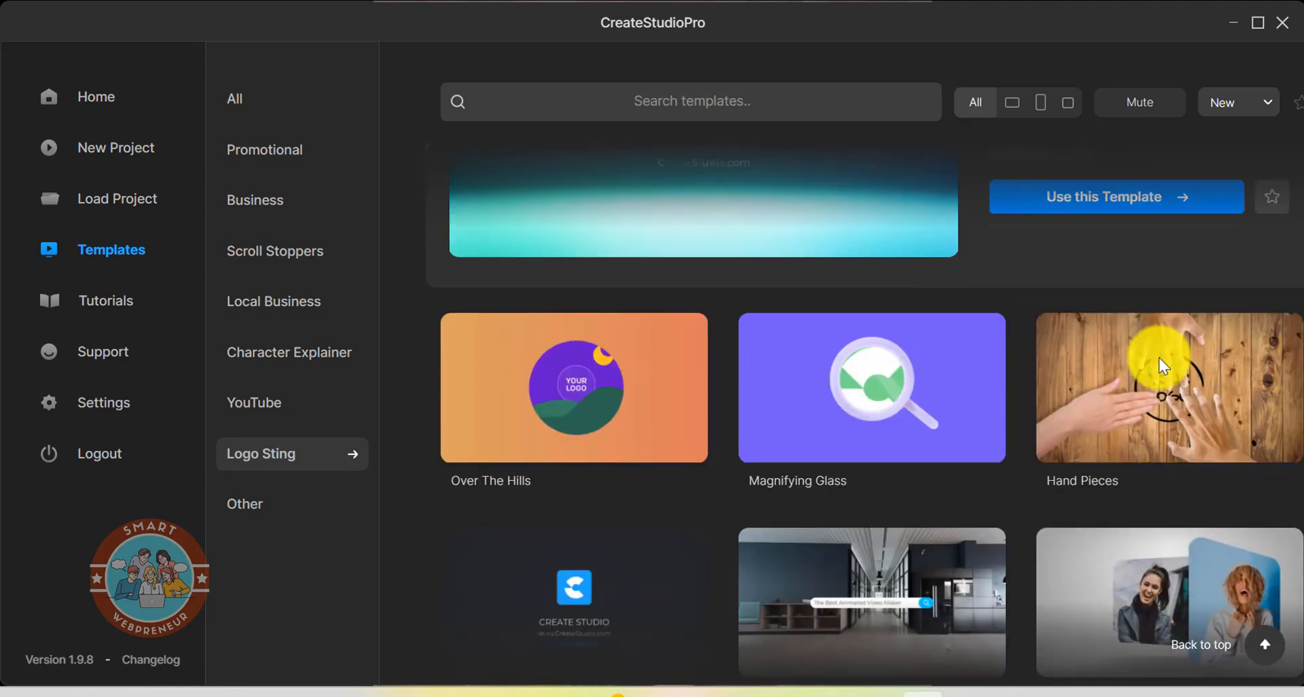
{"action": "scroll", "scroll_direction": "down", "scroll_amount": 3}
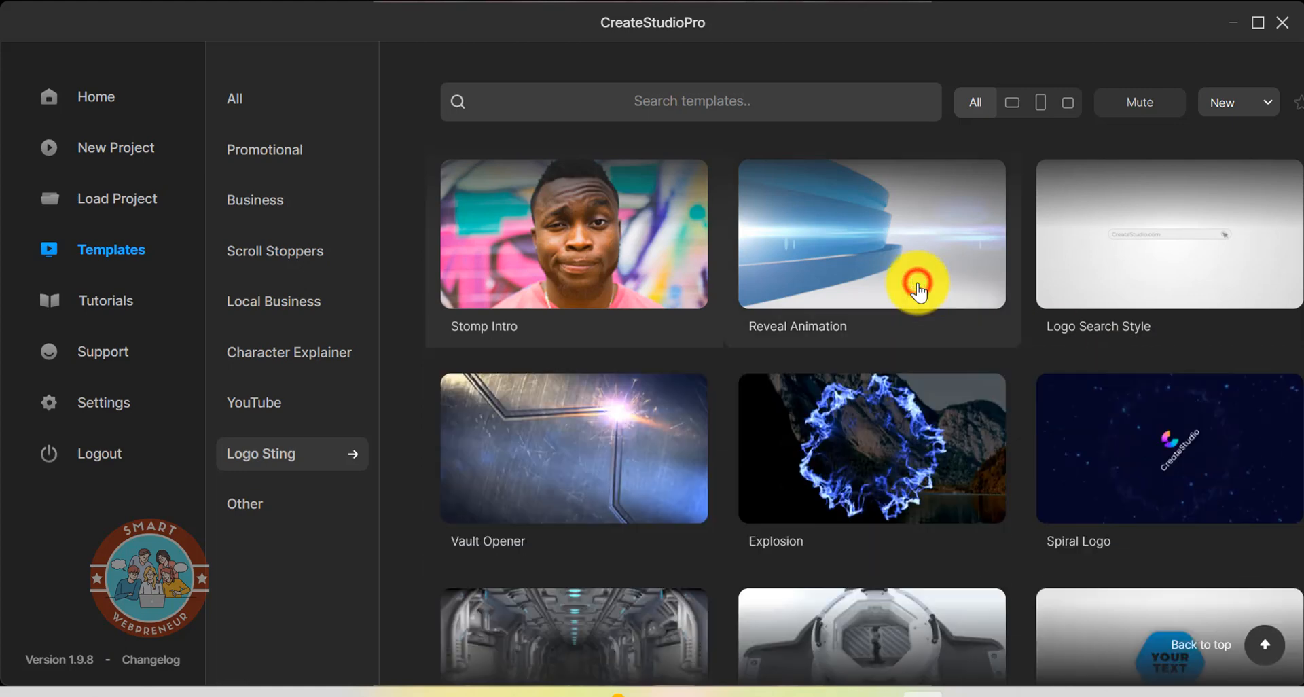
{"action": "left_click", "coordinate": [871, 233]}
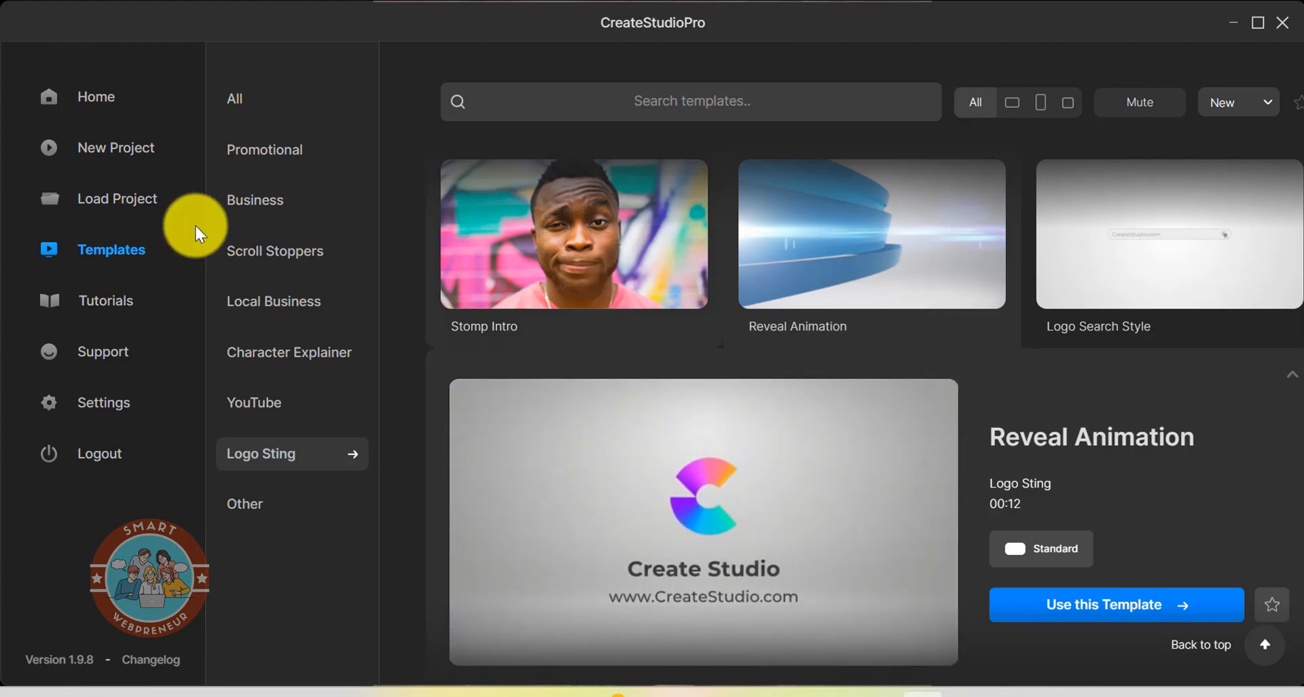
Step: Show Scroll Stoppers templates and preview Scuba Diver and For Sale
{"action": "left_click", "coordinate": [275, 252]}
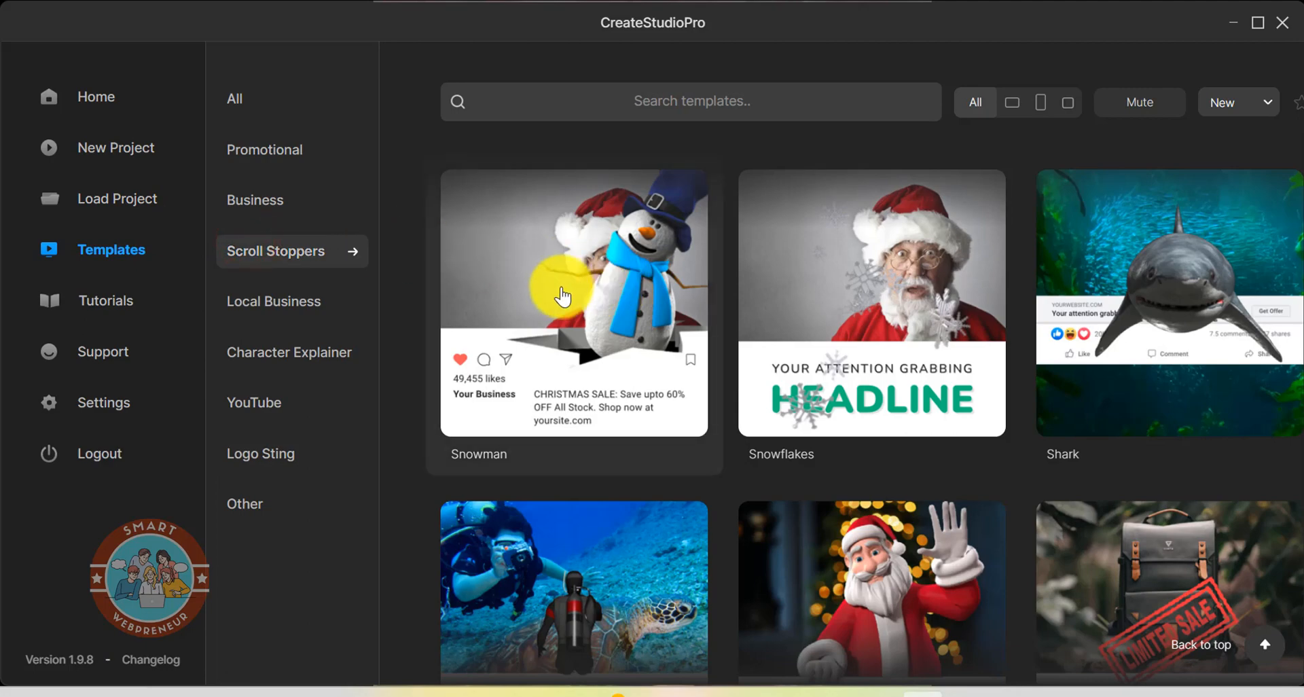
{"action": "scroll", "scroll_direction": "down", "scroll_amount": 3}
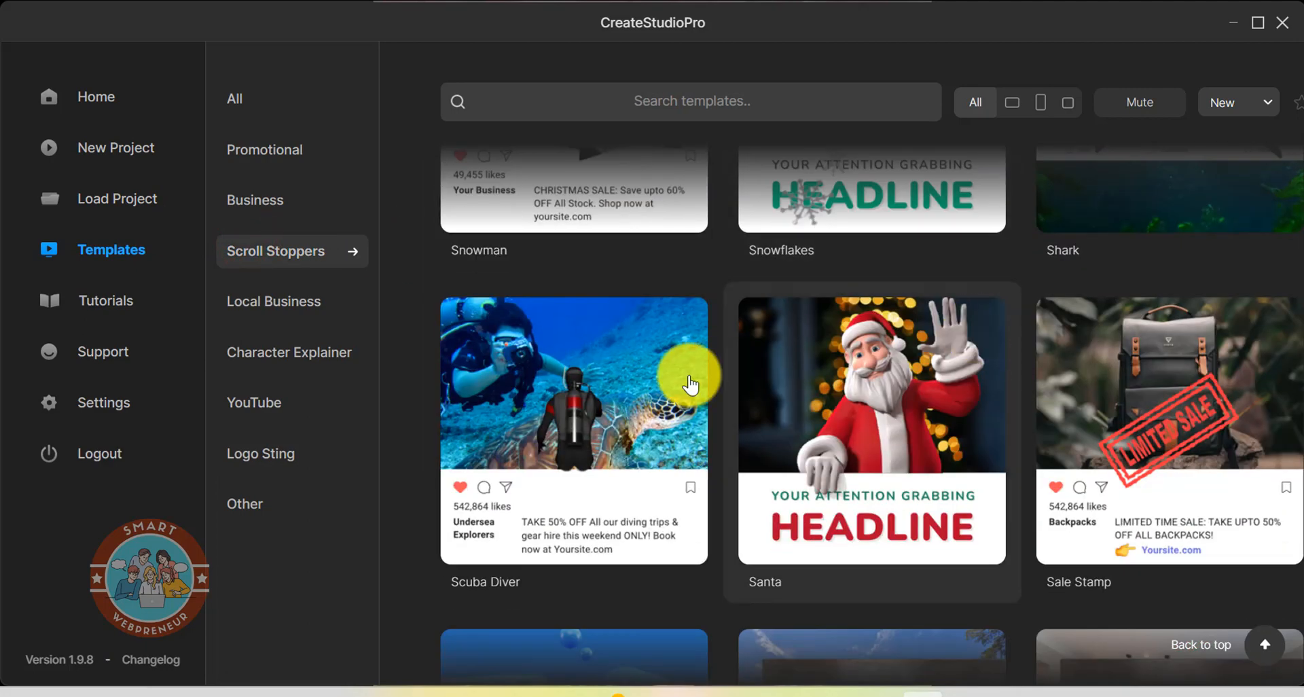
{"action": "left_click", "coordinate": [572, 381]}
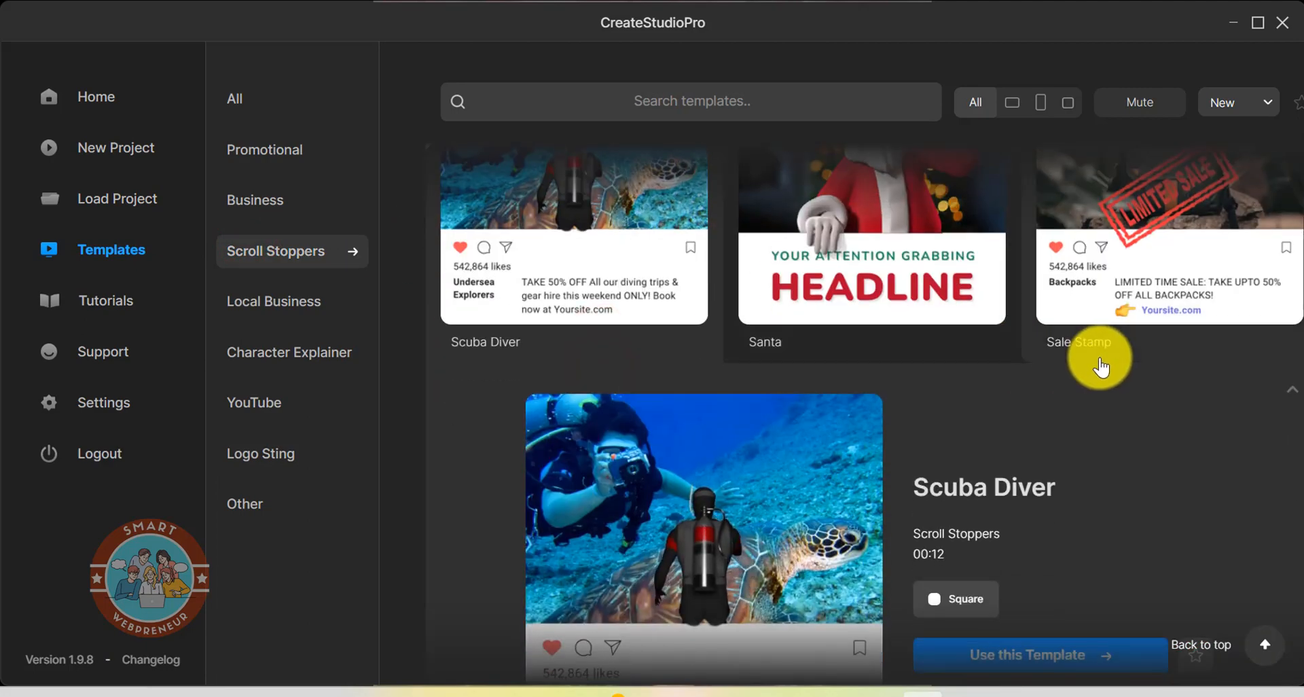
{"action": "scroll", "scroll_direction": "down", "scroll_amount": 3}
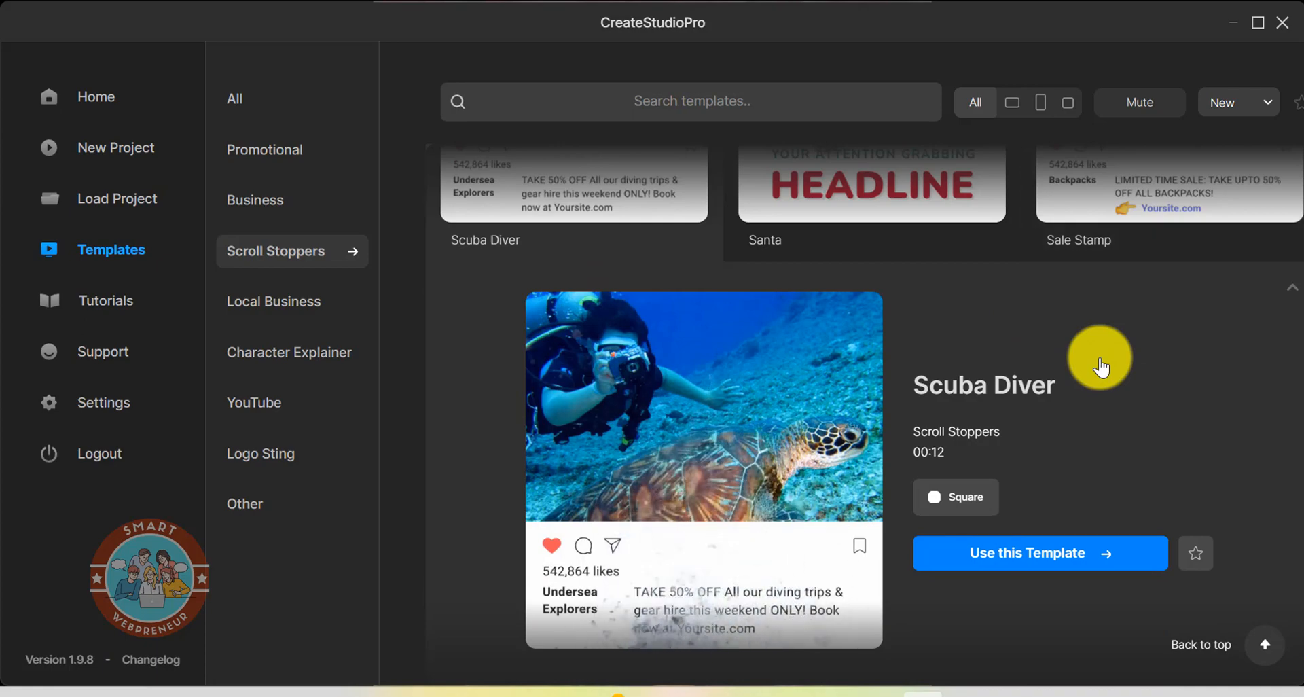
{"action": "scroll", "scroll_direction": "down", "scroll_amount": 3}
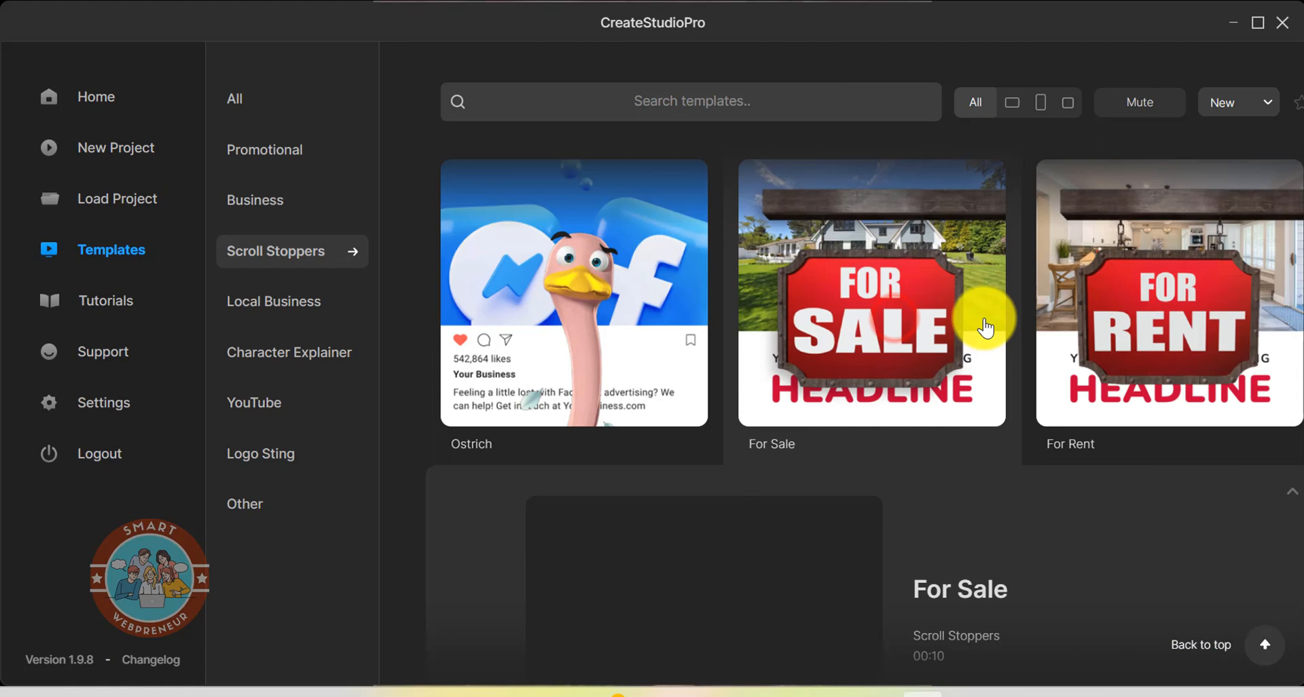
{"action": "left_click", "coordinate": [871, 292]}
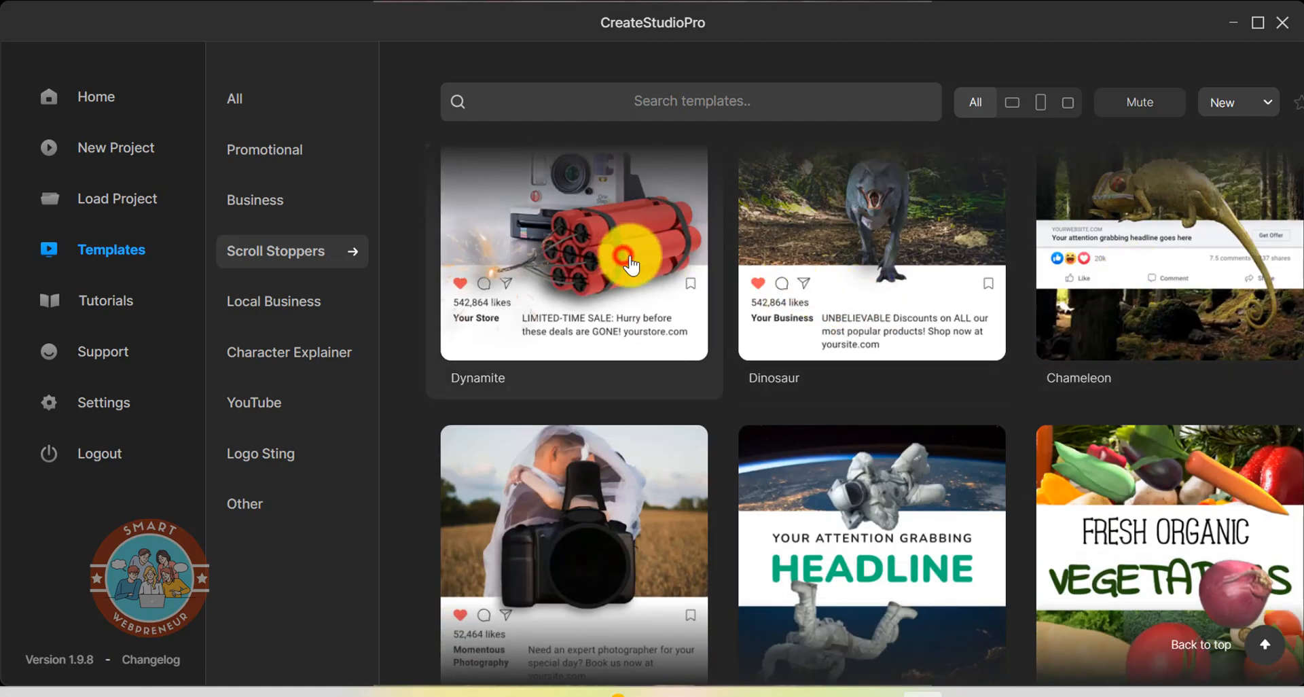
Step: Preview the Dynamite, Football Academy and Best Burgers Scroll Stopper templates
{"action": "left_click", "coordinate": [573, 252]}
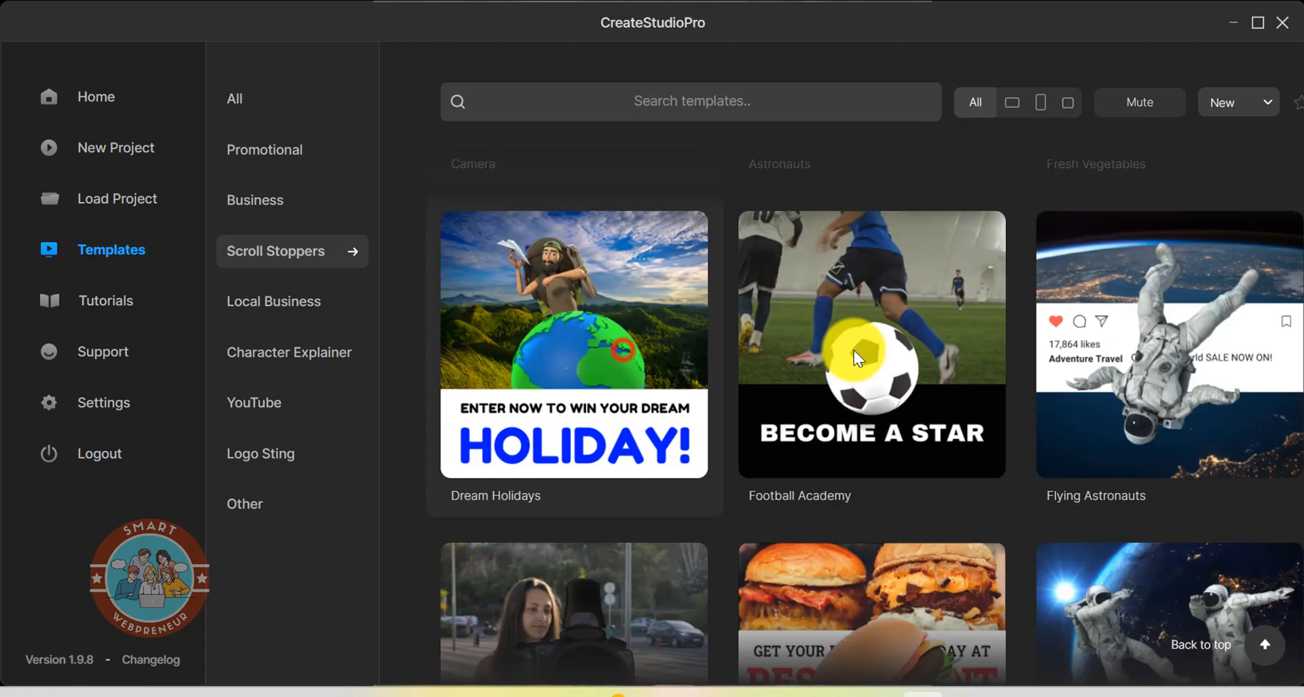
{"action": "left_click", "coordinate": [574, 344]}
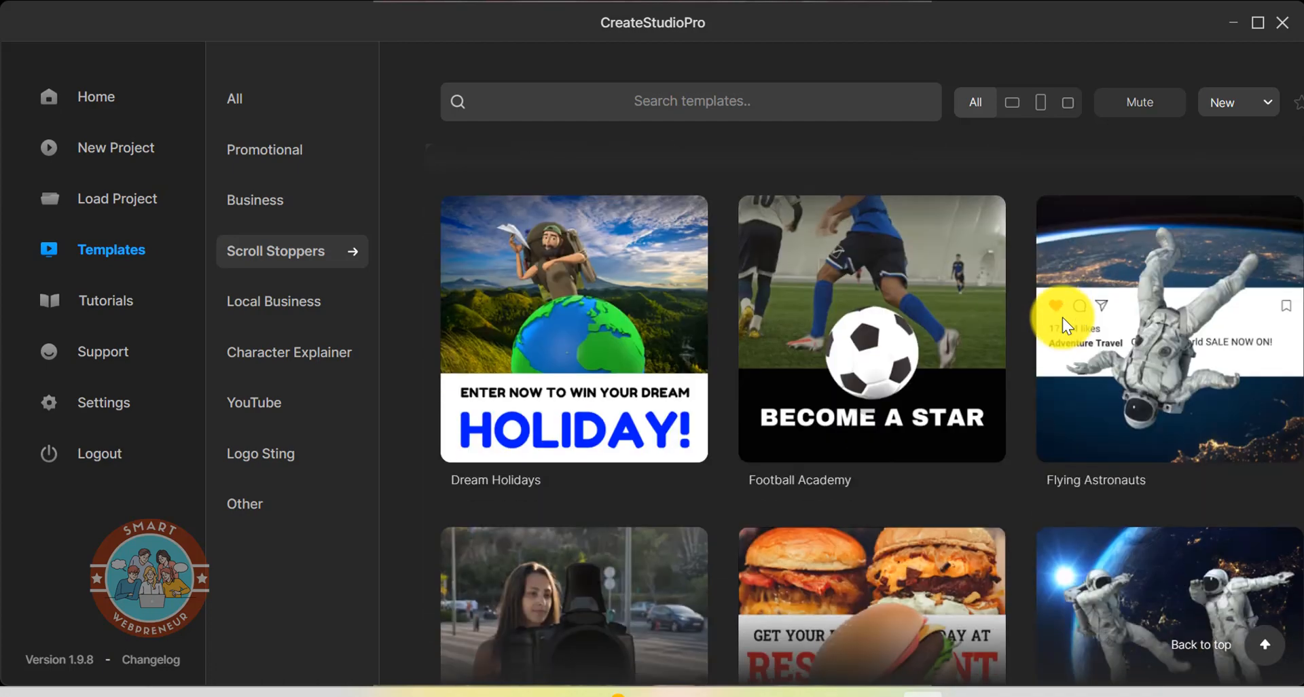
{"action": "left_click", "coordinate": [871, 328]}
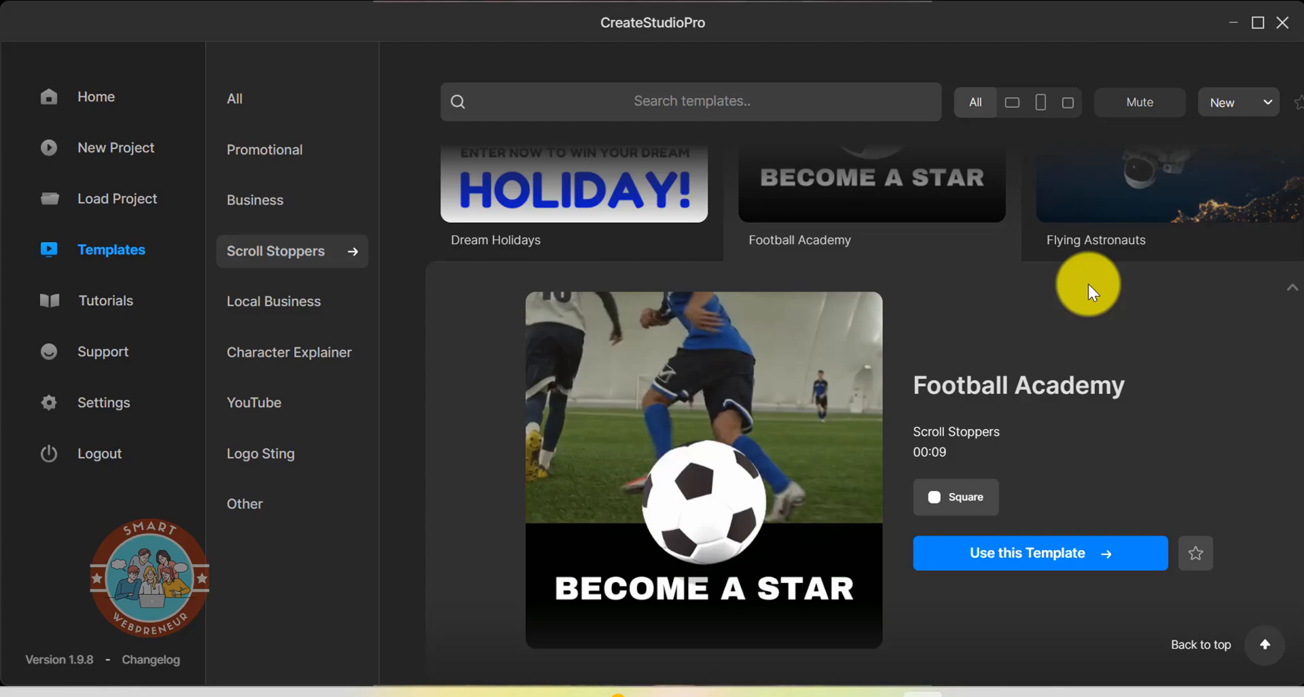
{"action": "scroll", "scroll_direction": "down", "scroll_amount": 3}
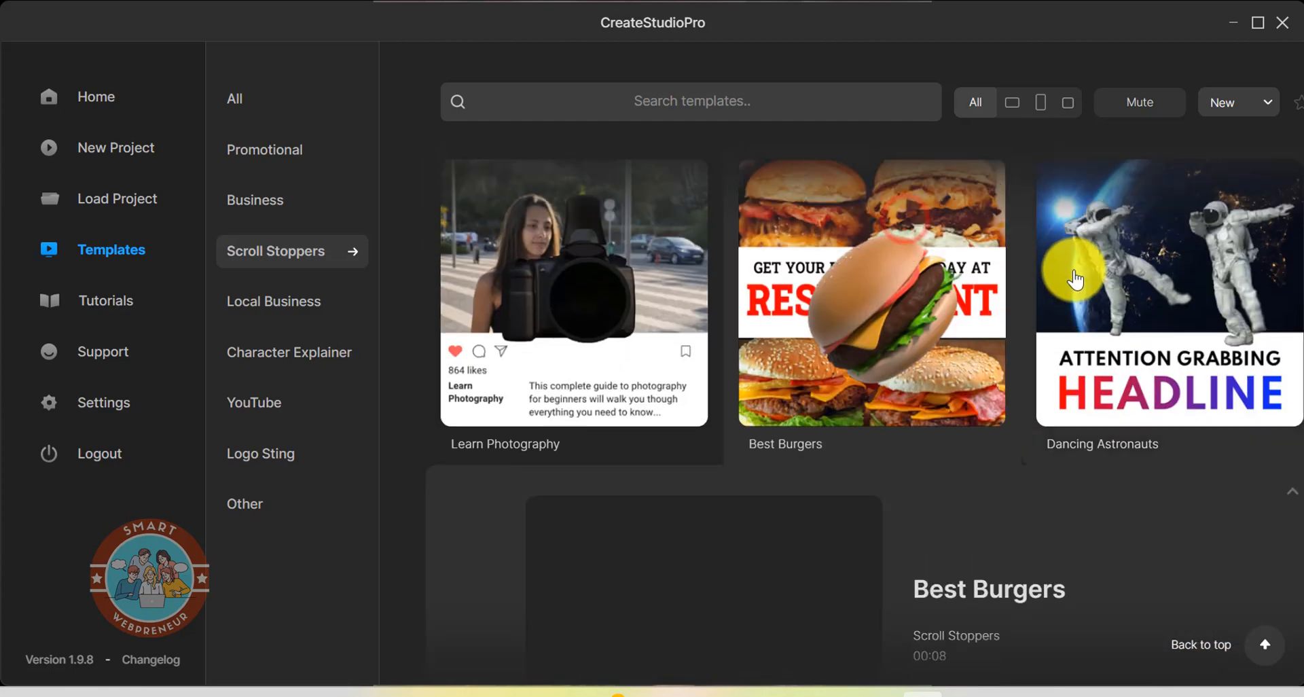
{"action": "scroll", "scroll_direction": "down", "scroll_amount": 3}
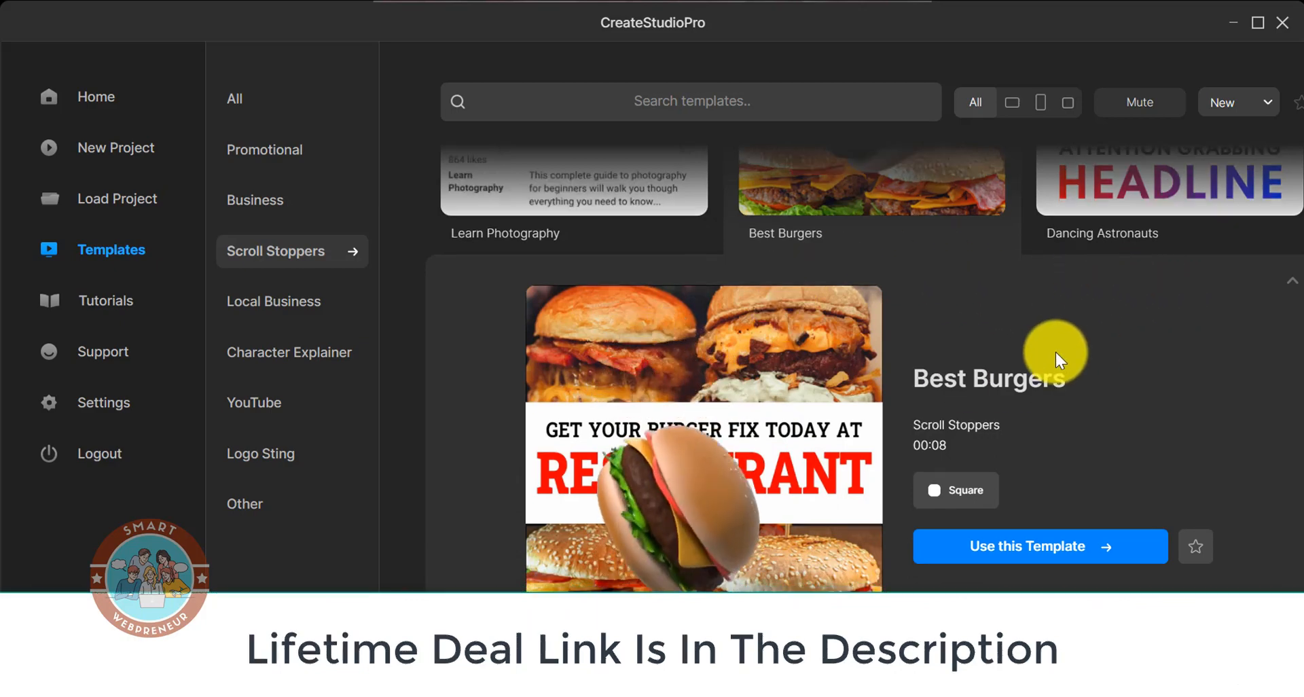
Step: Switch to YouTube templates and preview the Travel Vlog template
{"action": "scroll", "scroll_direction": "down", "scroll_amount": 3}
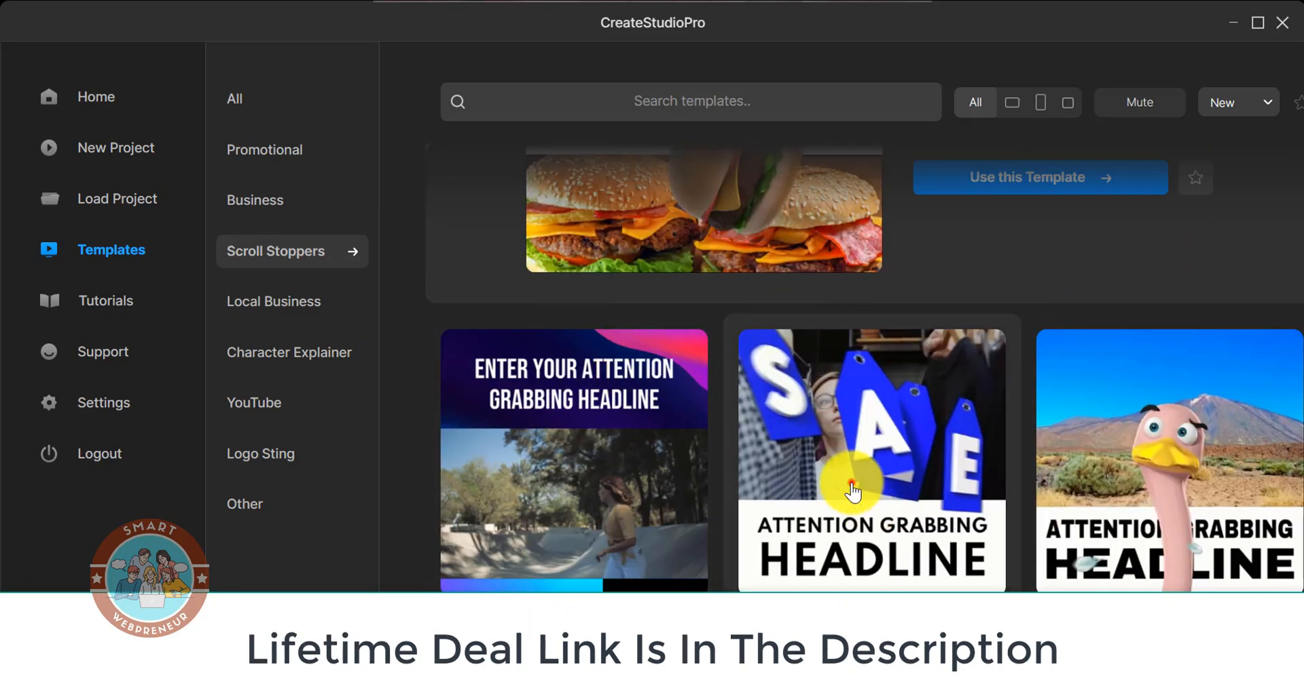
{"action": "left_click", "coordinate": [255, 403]}
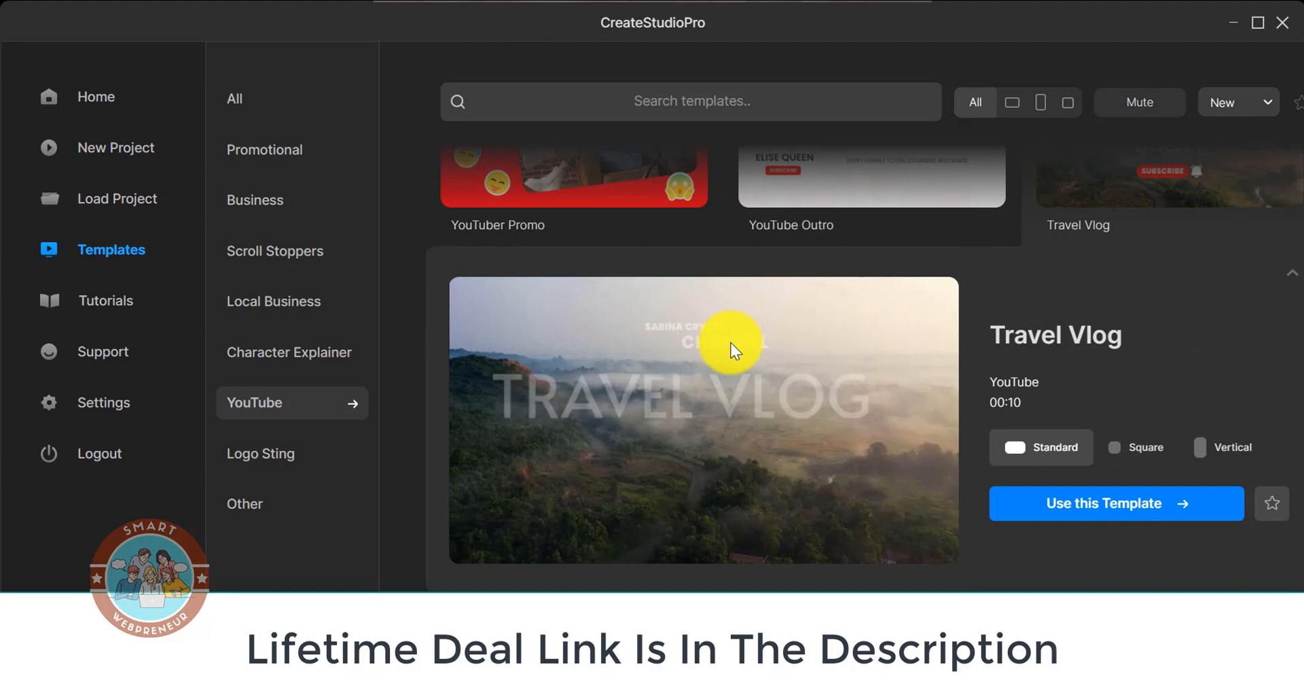